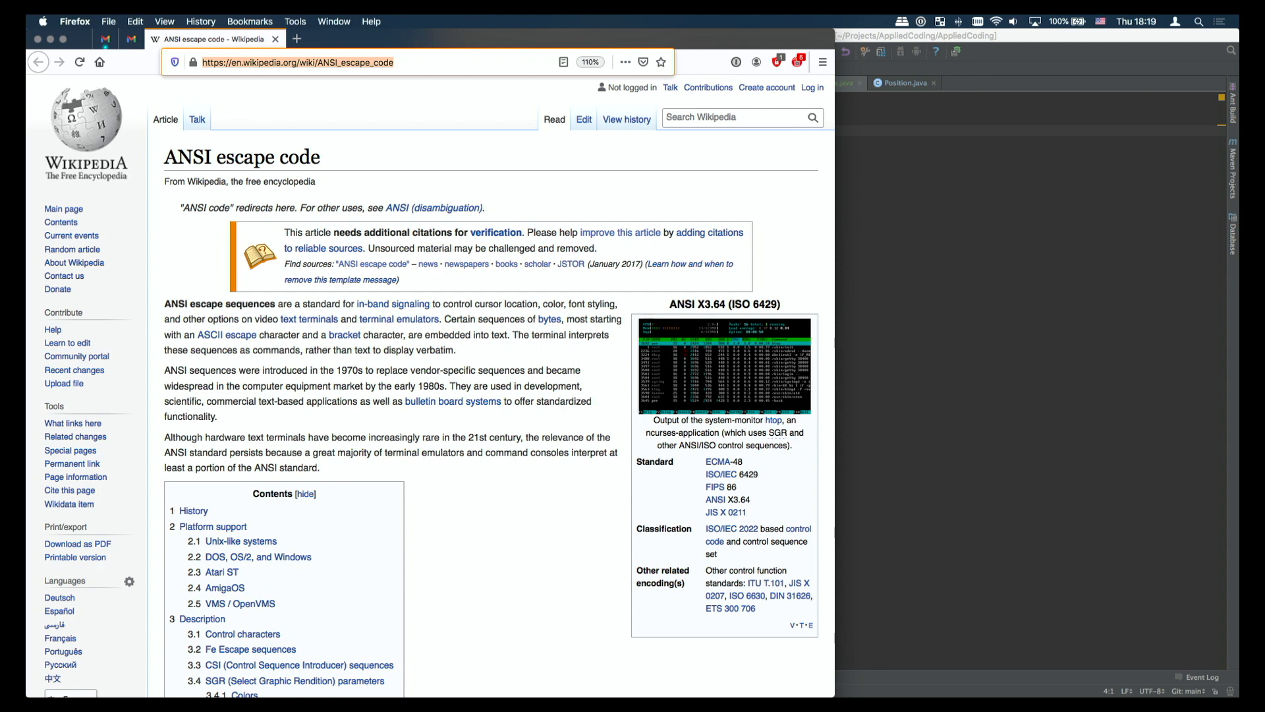
mouse_move(924, 319)
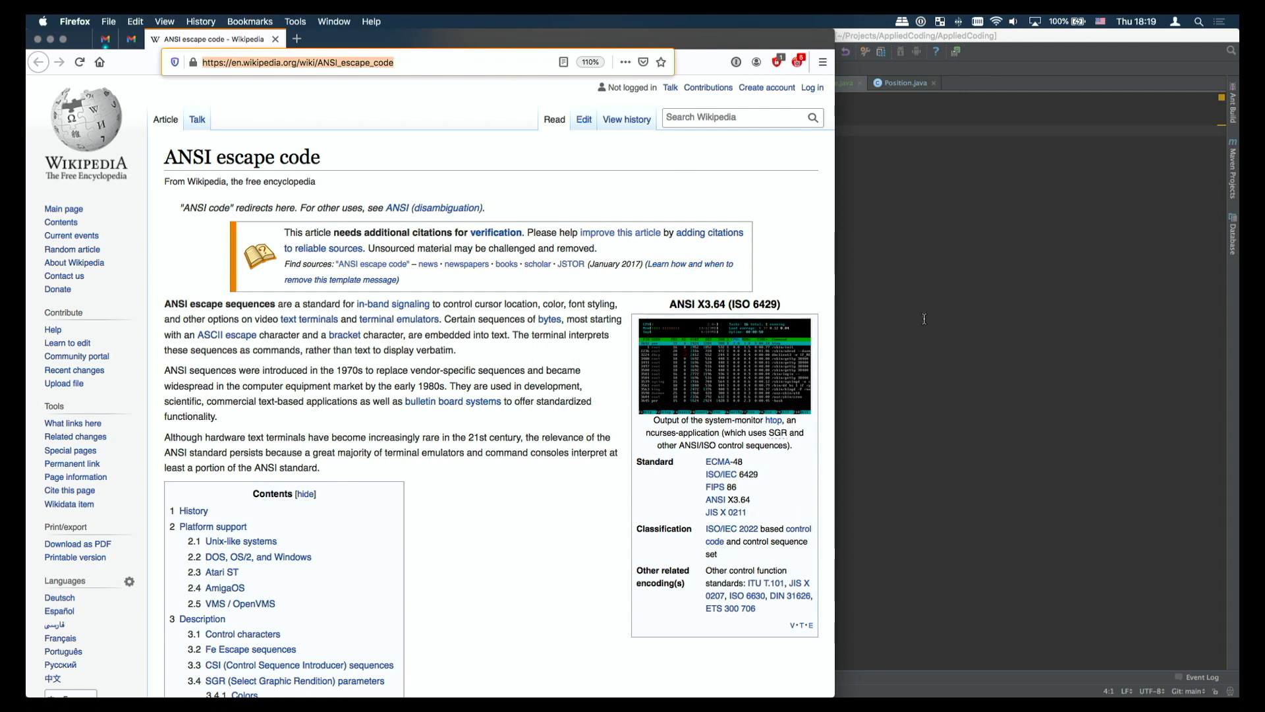
mouse_move(936, 330)
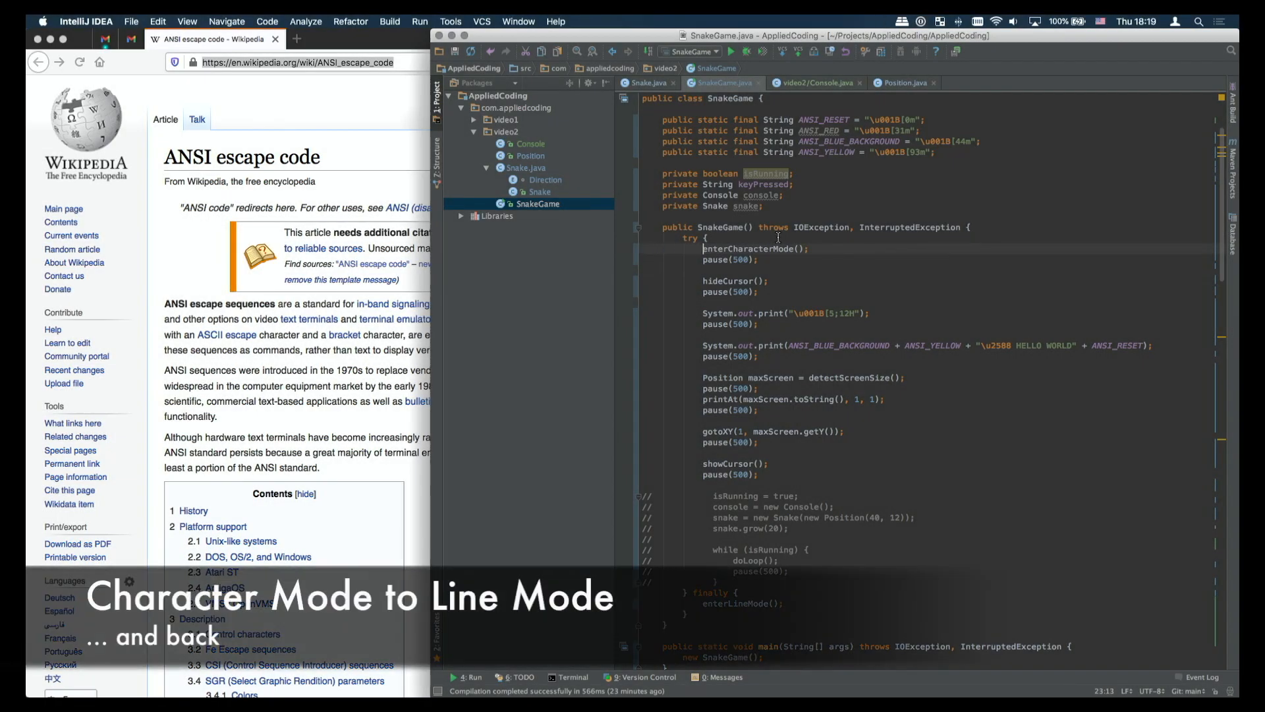
Step: Paste enterCharacterMode and enterLineMode into Console.java and accept the IOException import
text(console.)
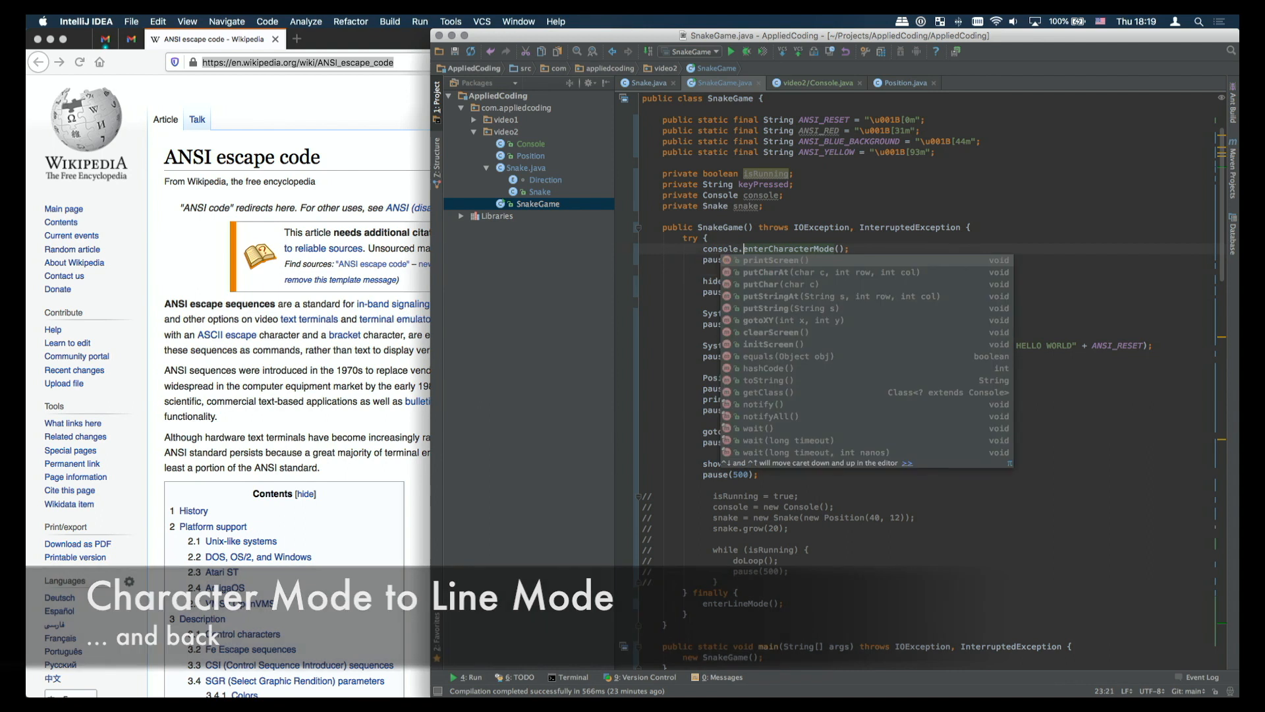
key(Escape)
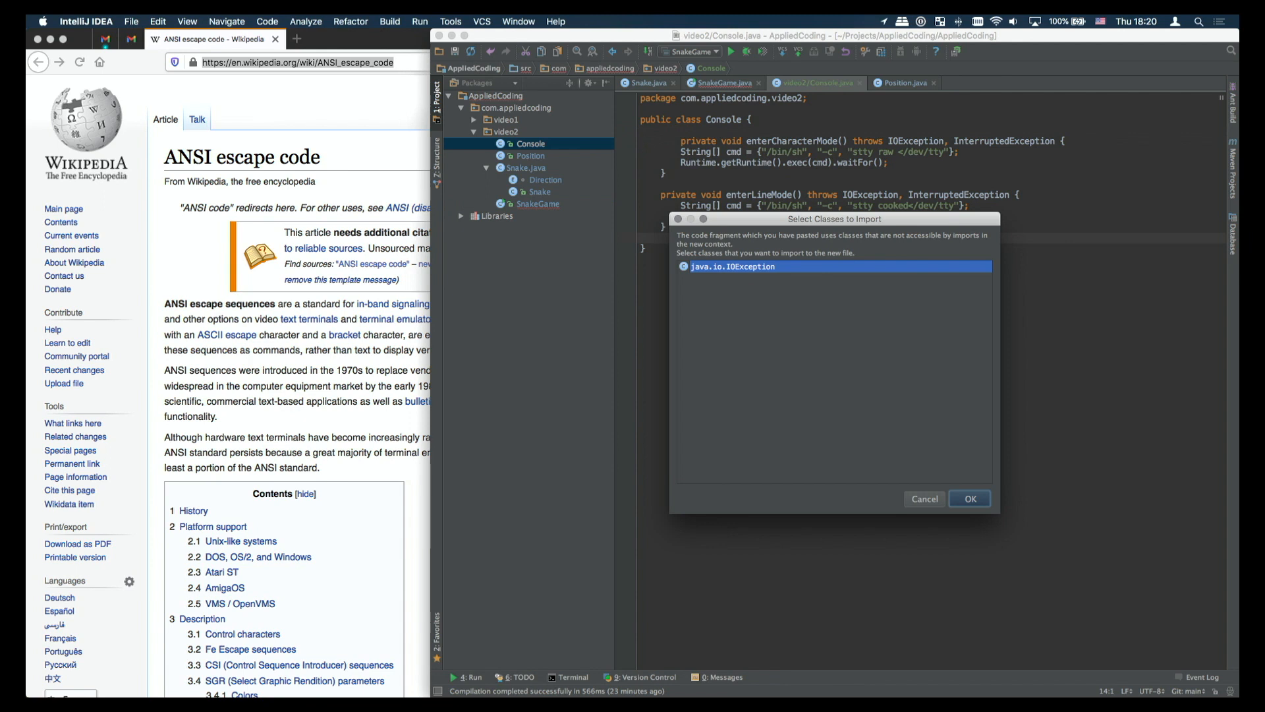
click(969, 498)
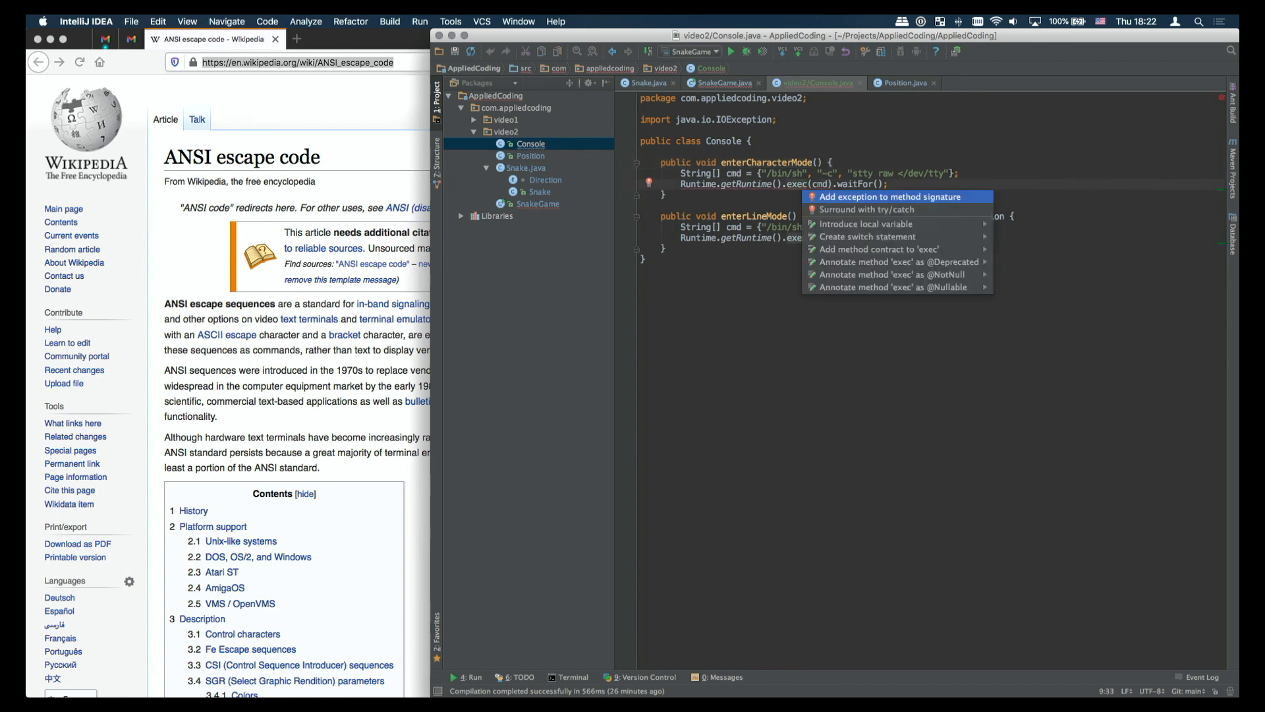
Step: Surround both stty process calls with try/catch and collapse each method's catch blocks into one
click(845, 210)
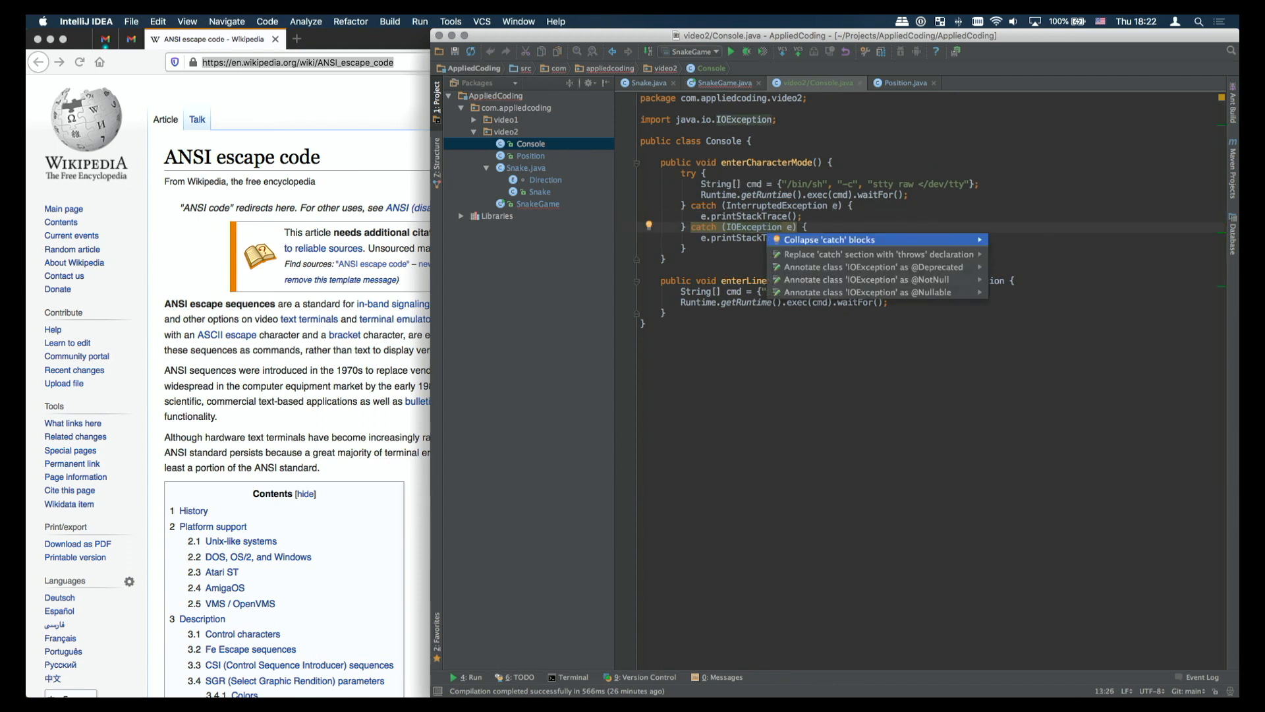
click(874, 254)
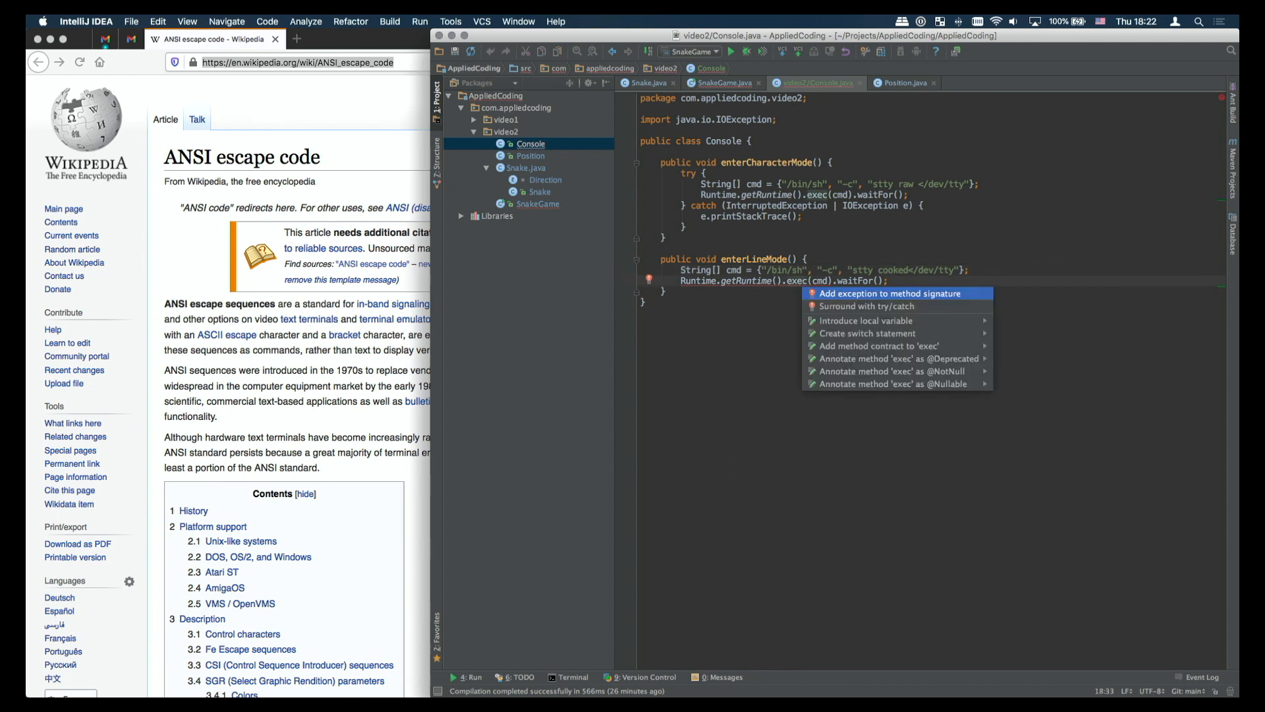
click(867, 306)
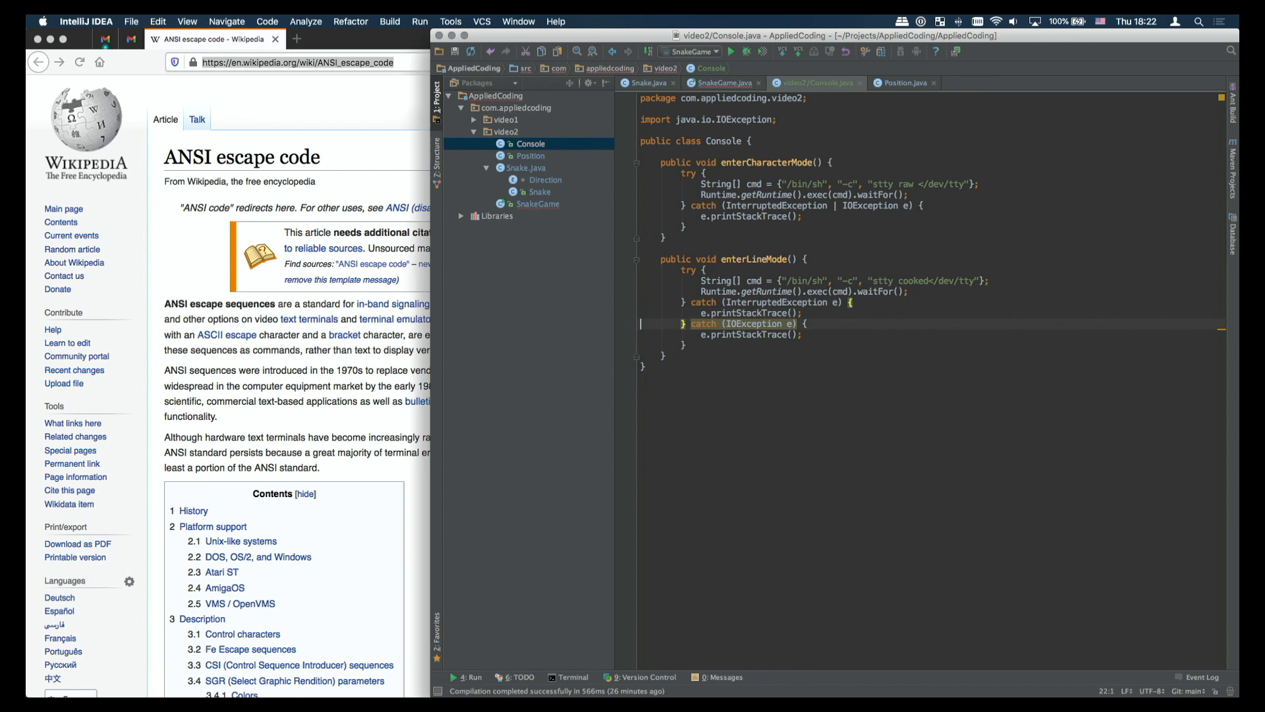
click(699, 325)
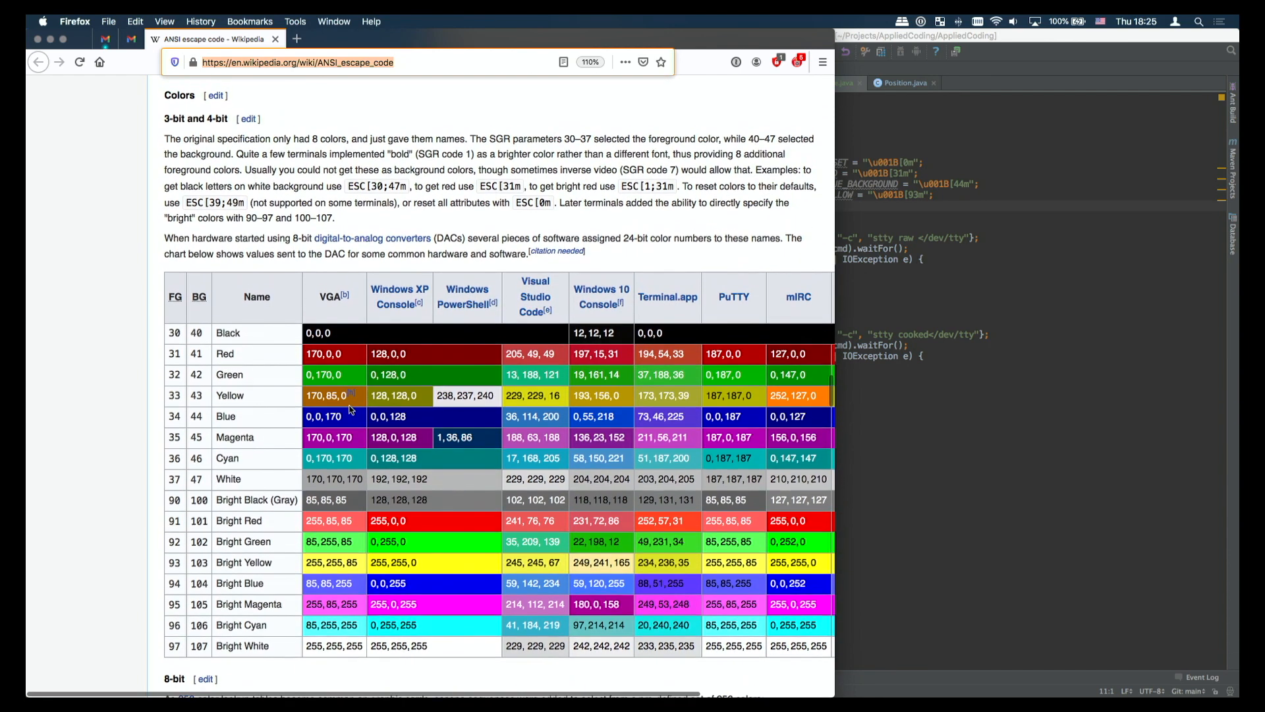
Step: Scroll the Wikipedia article down to the Colors section's 3-bit and 4-bit table
scroll(down, 3)
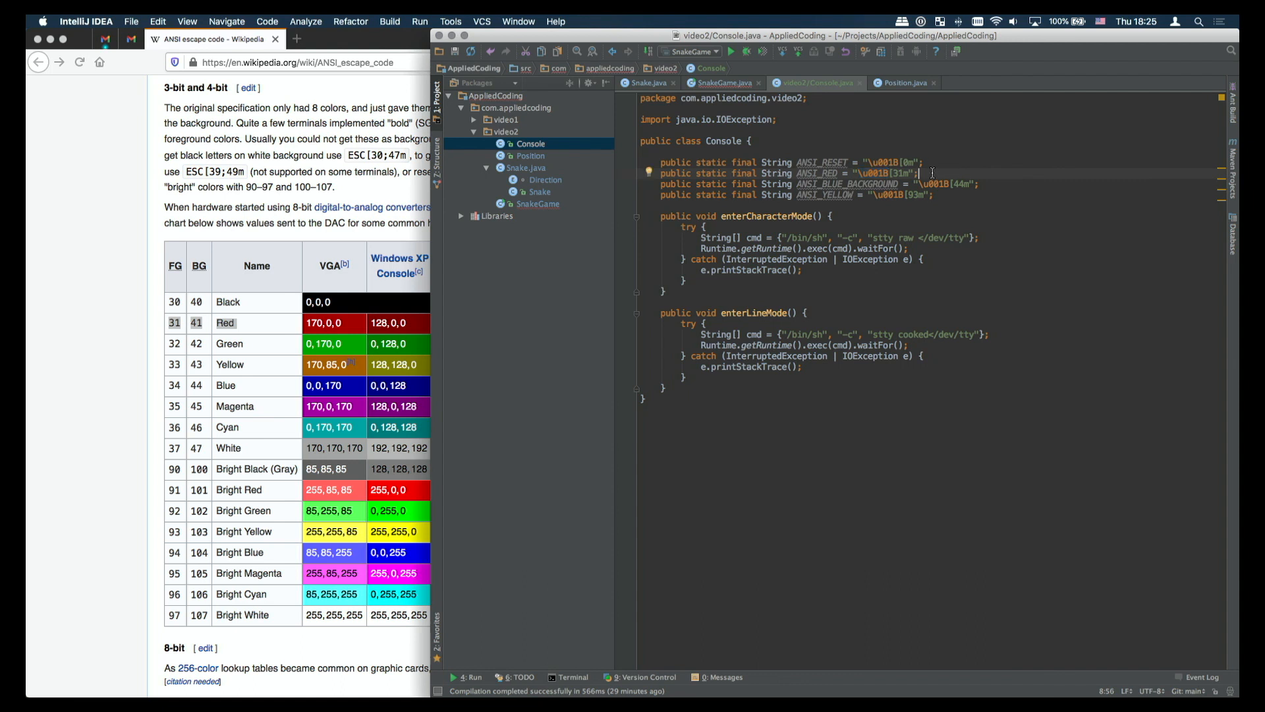
Step: Comment ANSI_RED with '// ESC [ 31 m' and prefix SnakeGame calls with console
text(// ES)
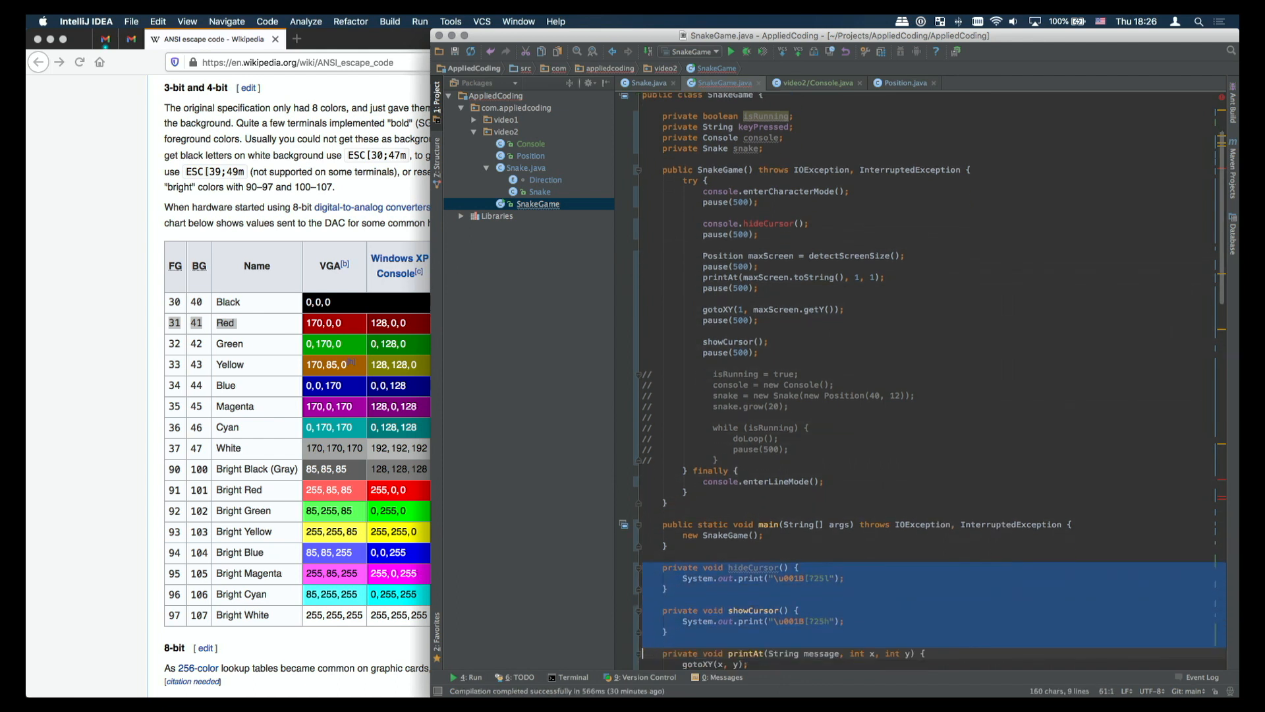
click(810, 82)
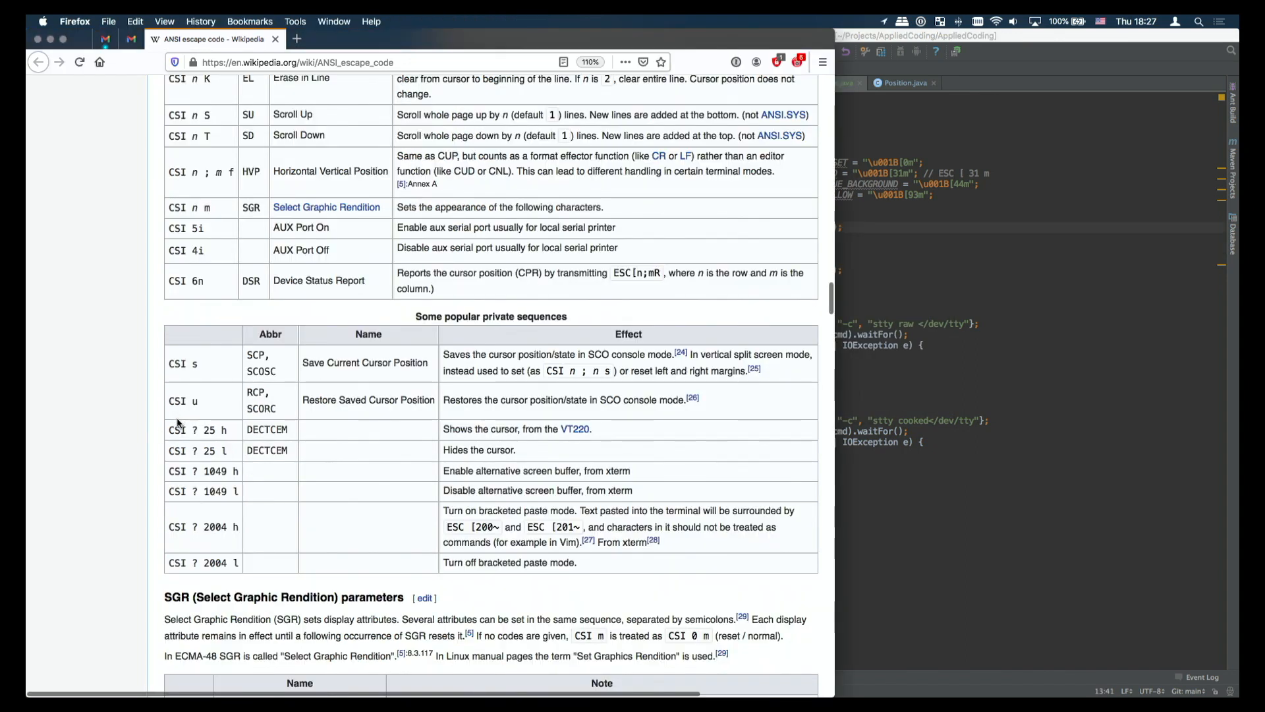
Step: Select the hide-cursor sequence 'CSI ? 25 l' among the popular private sequences
double_click(201, 429)
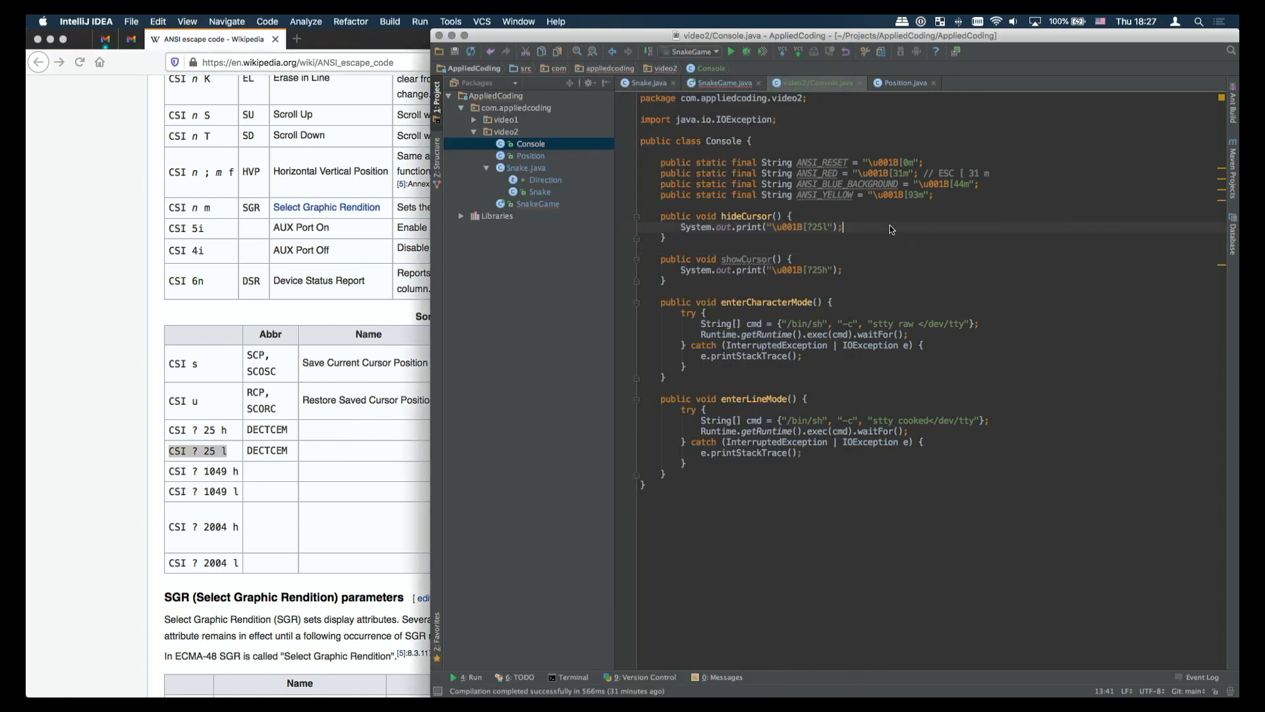
Step: Comment hideCursor and showCursor with '// CSI ? 25 l' and '// CSI ? 25 h'
text(// CSI ? 25 l)
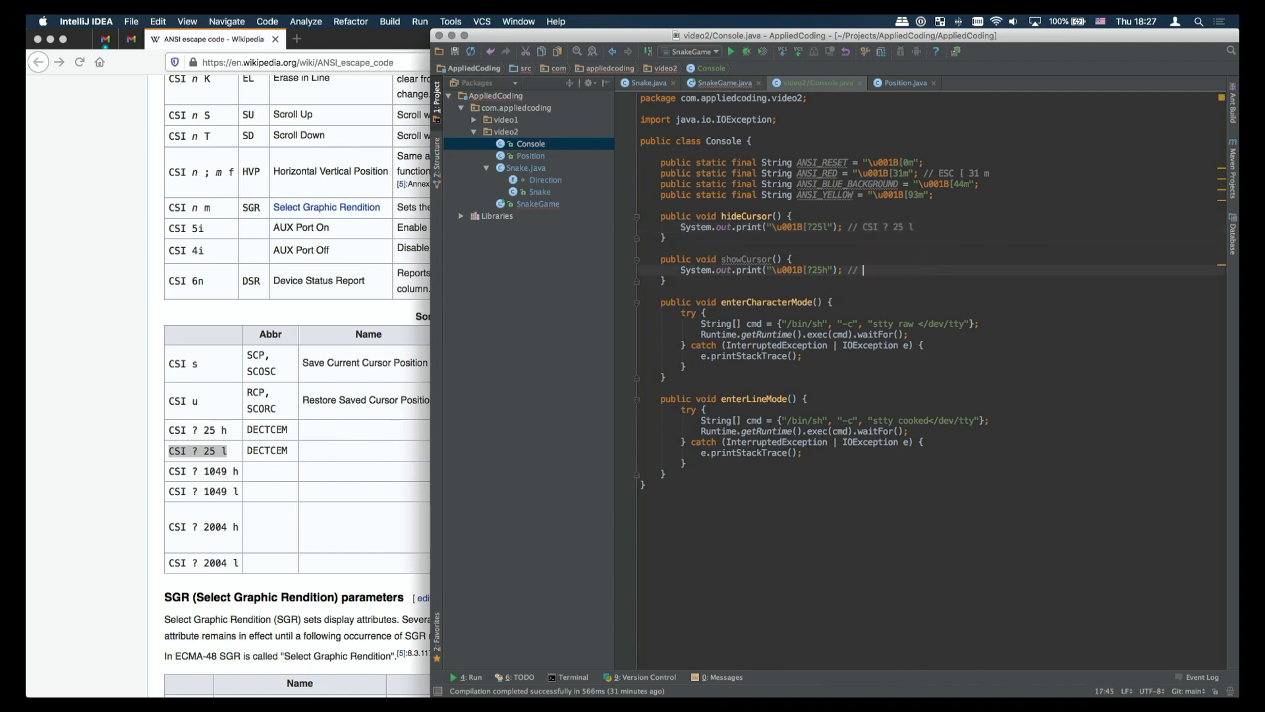
text(CSI ? 25 h)
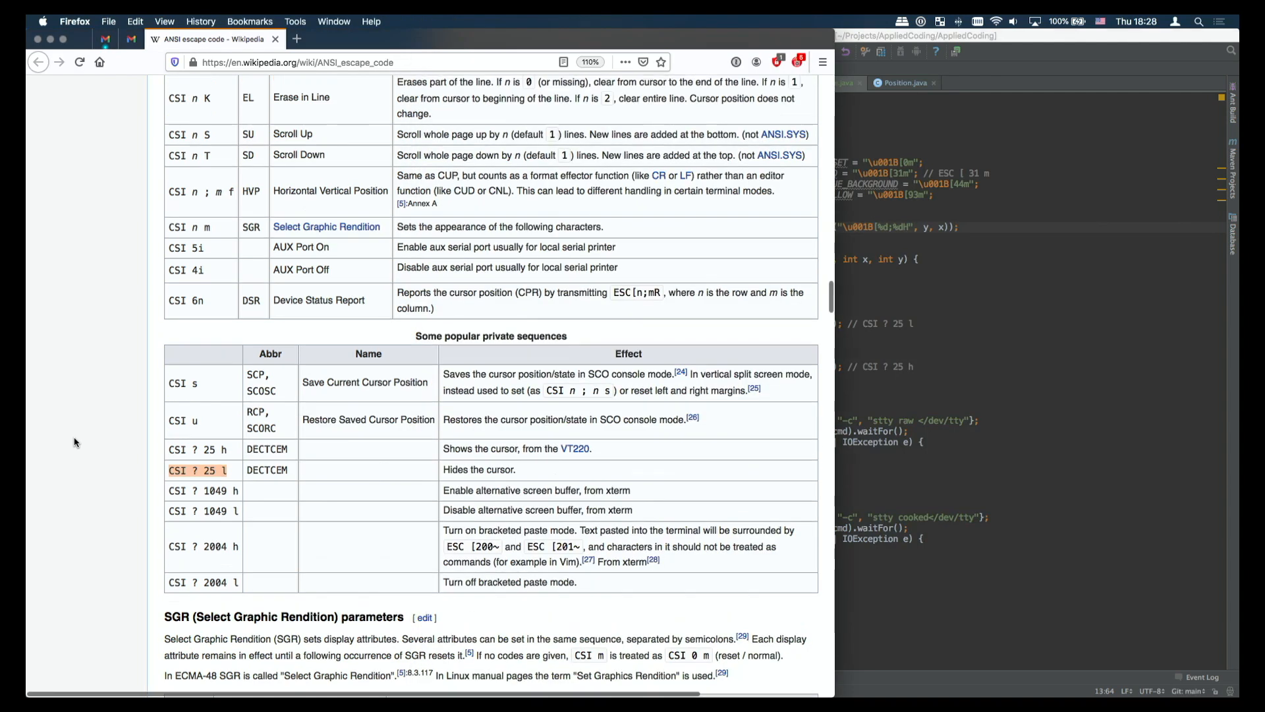
Step: Scroll up to the CSI rows Cursor Up through Cursor Position
scroll(up, 3)
text( // CSI n ; m H)
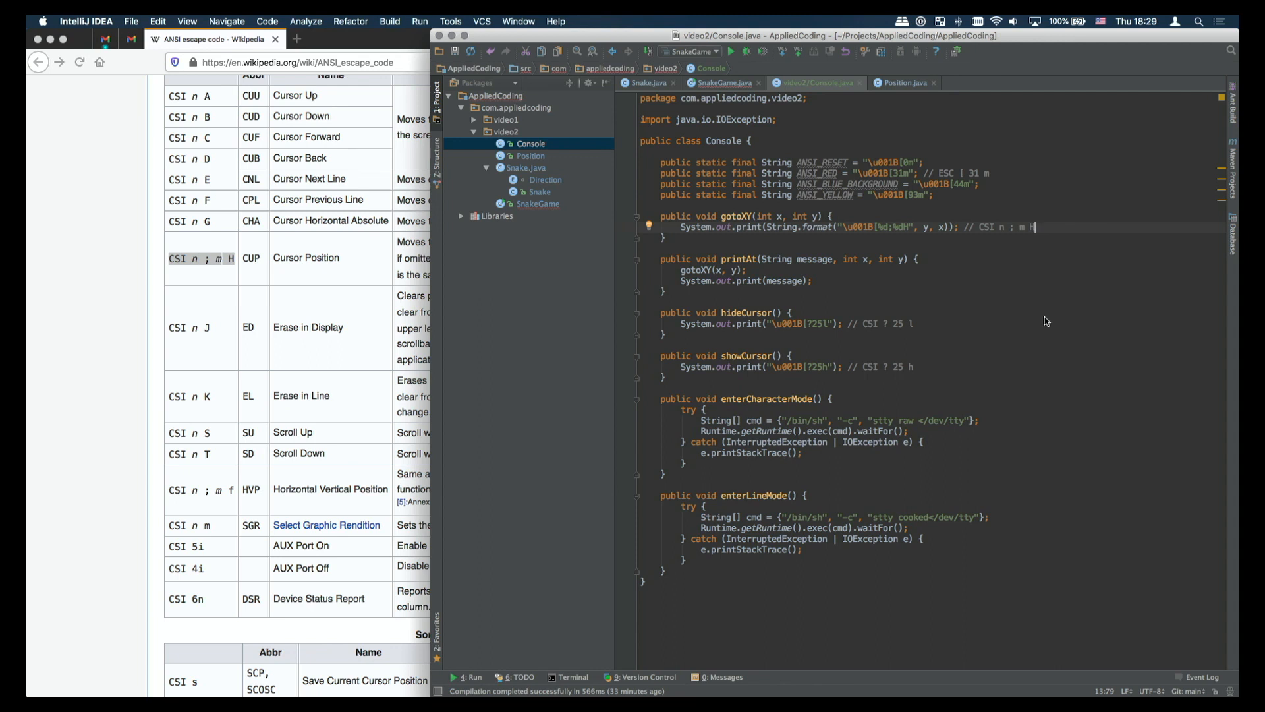
mouse_move(718, 274)
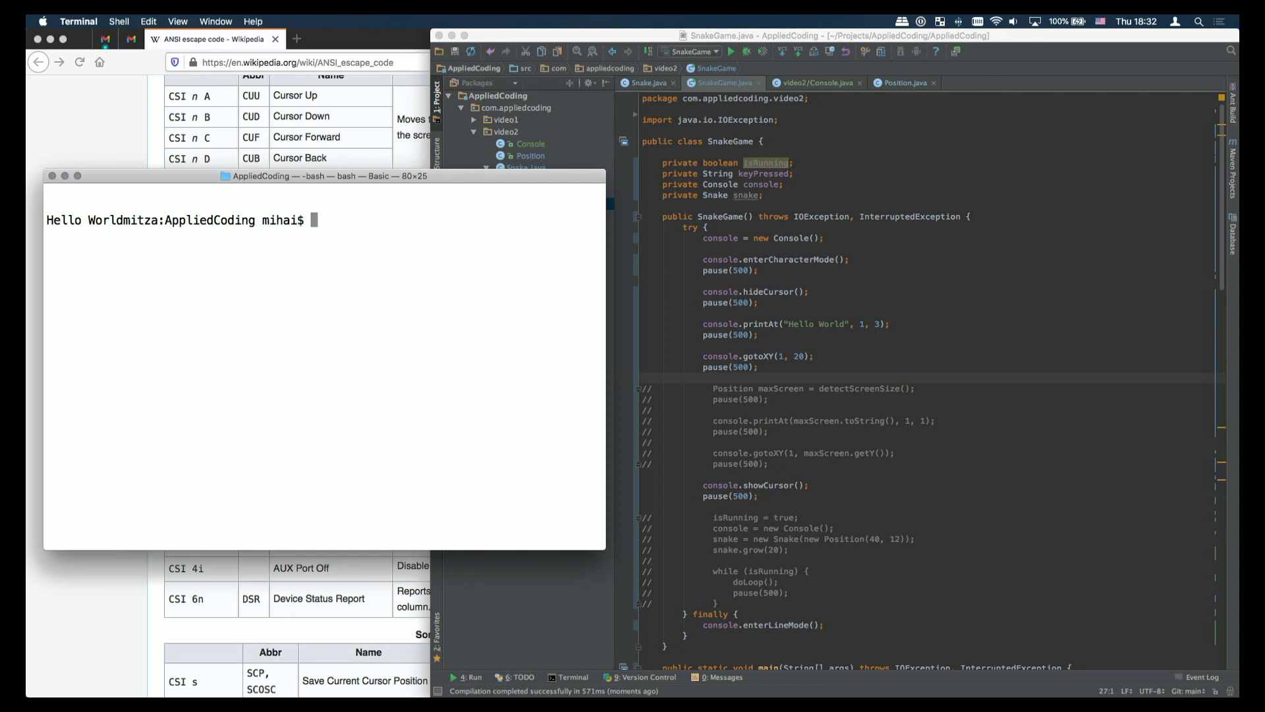
Step: Run 'clear; java com.appliedcoding.video2.SnakeGame' so Hello World prints near the top
text(clear; java com.appliedcoding.video2.SnakeGame)
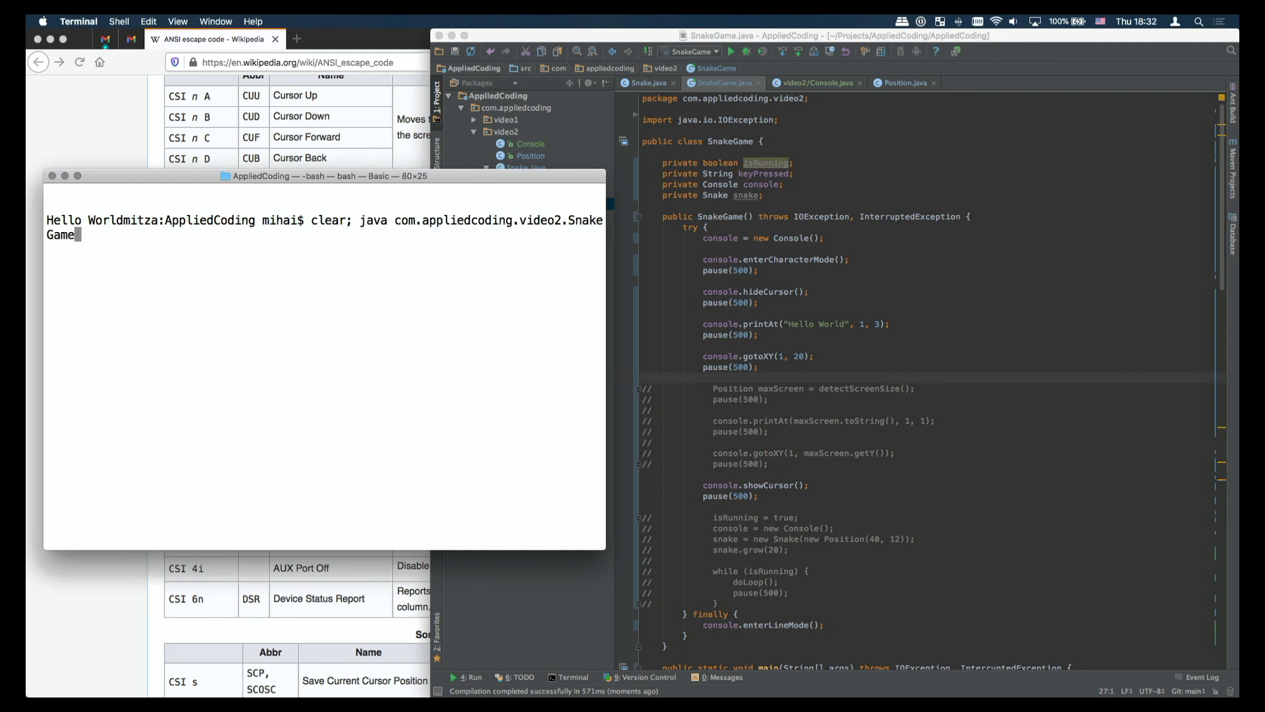
key(enter)
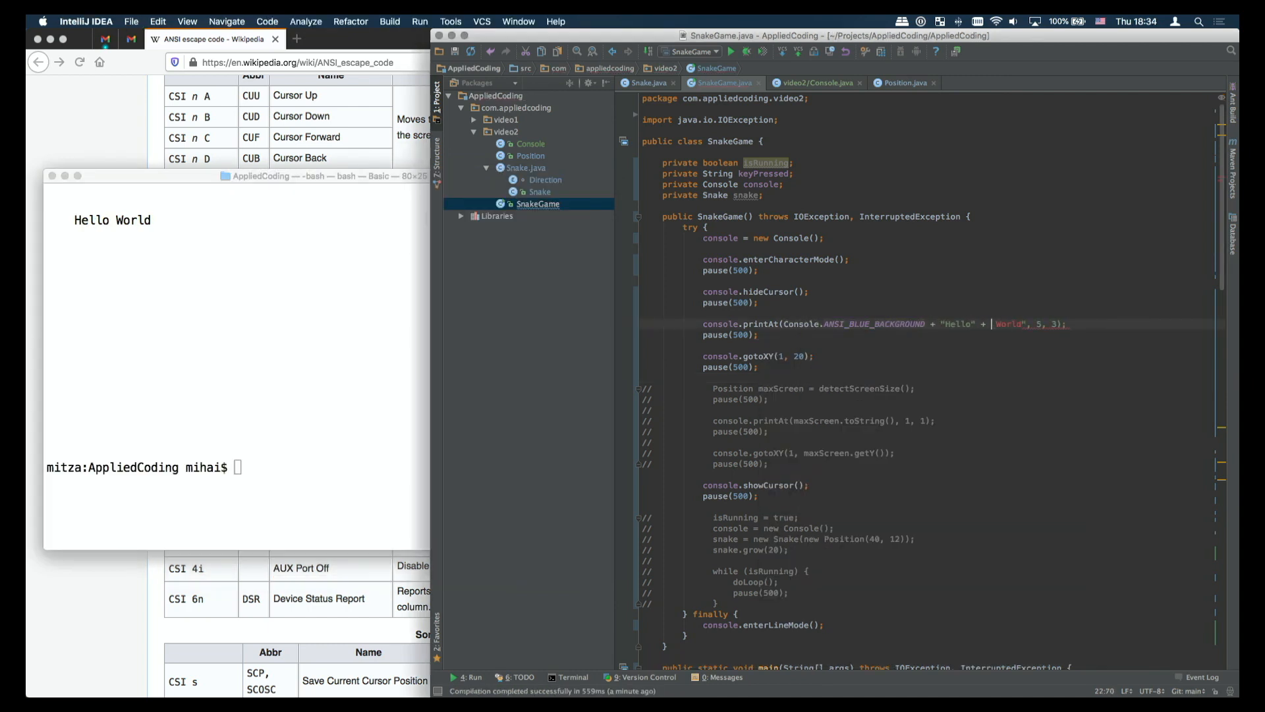
Step: Wrap the printAt text with Console.ANSI_BLUE_BACKGROUND, ANSI_YELLOW, ANSI_RESET and ANSI_RED, then rerun SnakeGame
text(Console.ANSI_RESET + ")
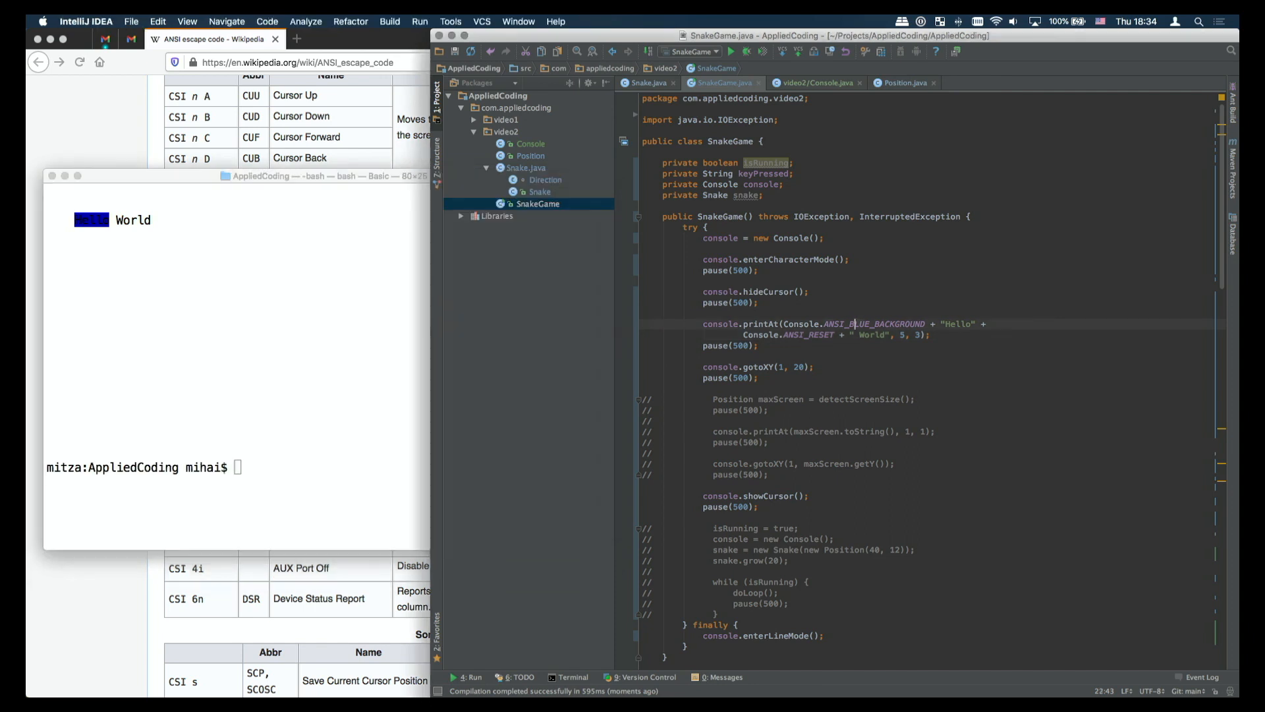
text(Console.ANSI_YELLOW +)
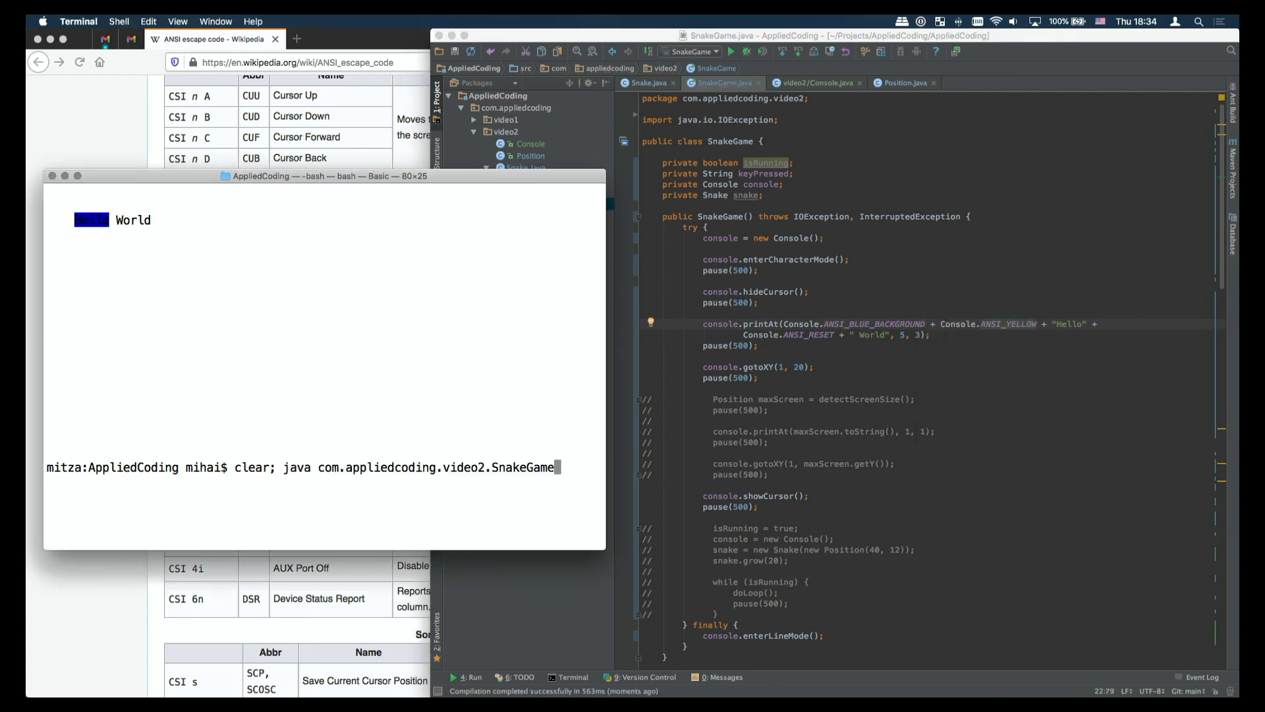
key(Return)
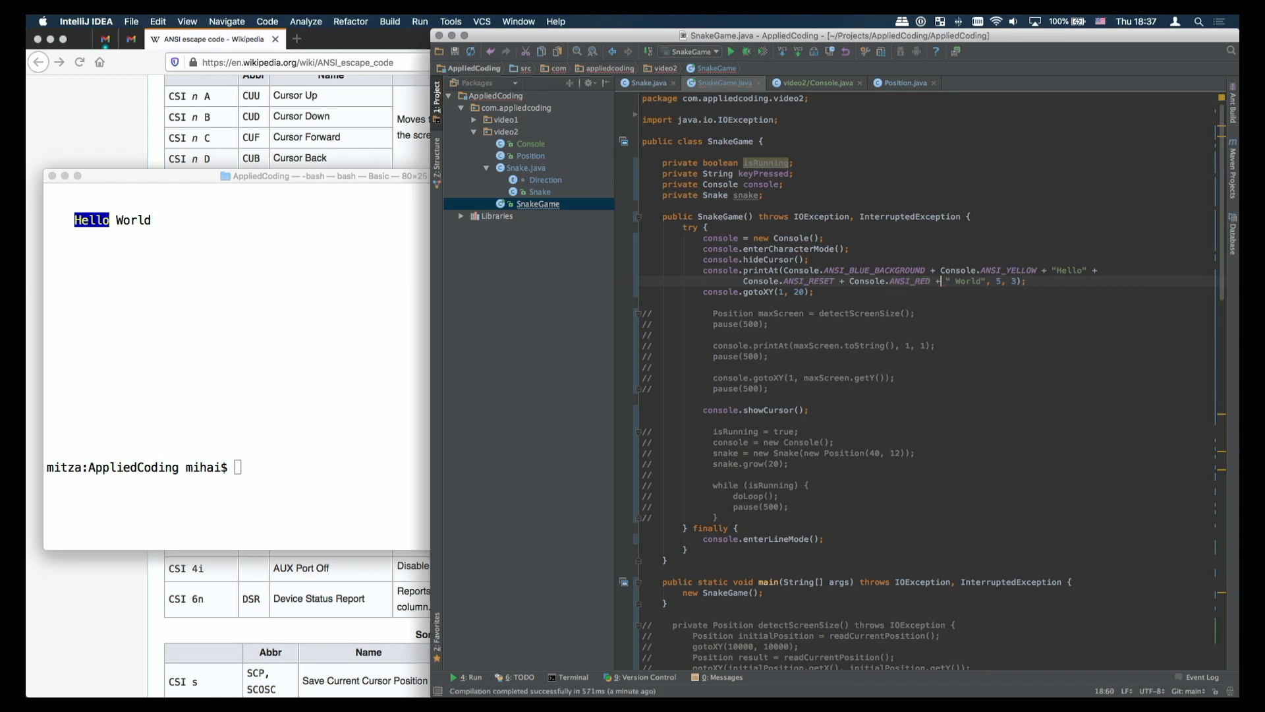
text(clear; java com.appliedcoding.video2.SnakeGame)
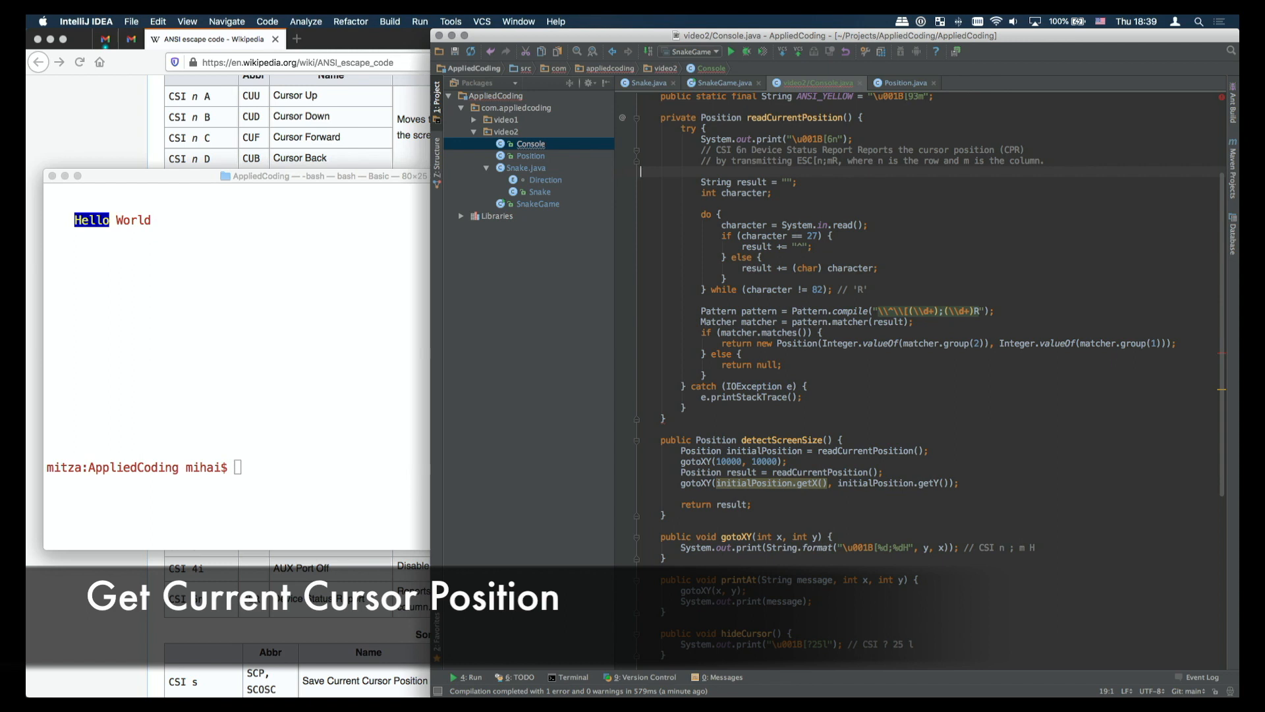
Step: Switch to Firefox and scroll to the CSI 6n Device Status Report row with its ESC[n;mR reply
key(Cmd+Tab)
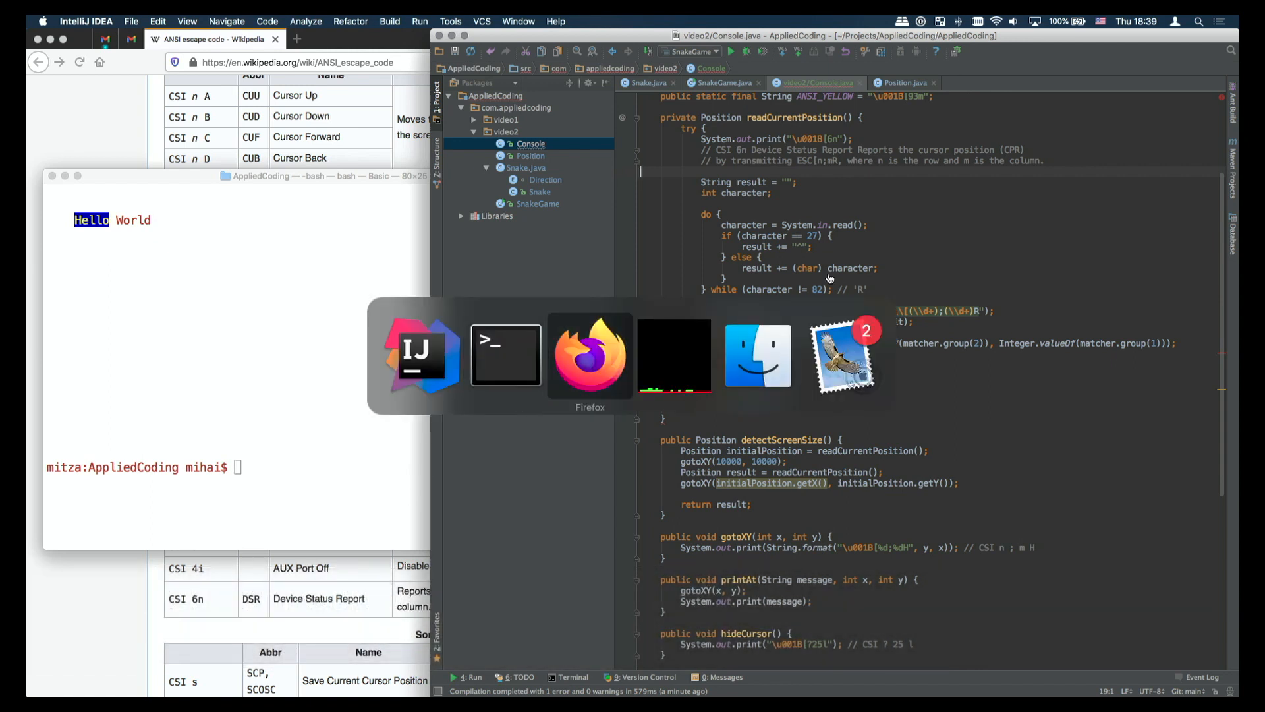
click(590, 354)
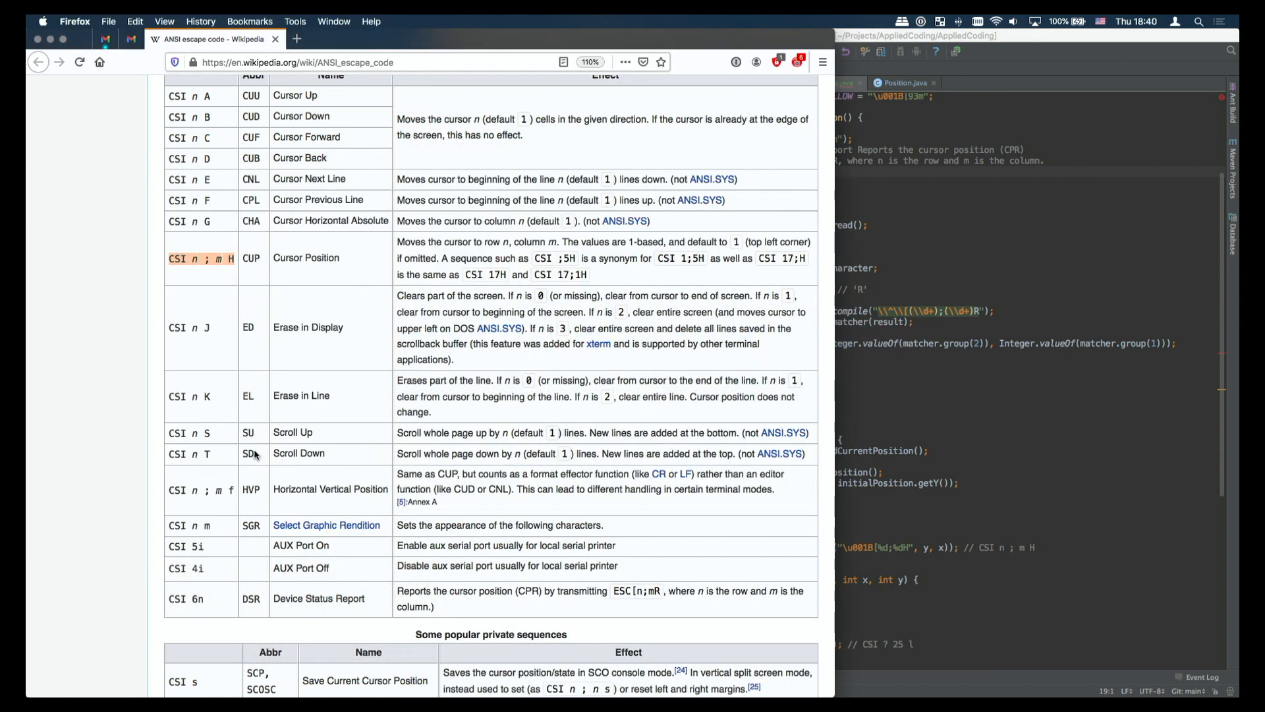
scroll(down, 3)
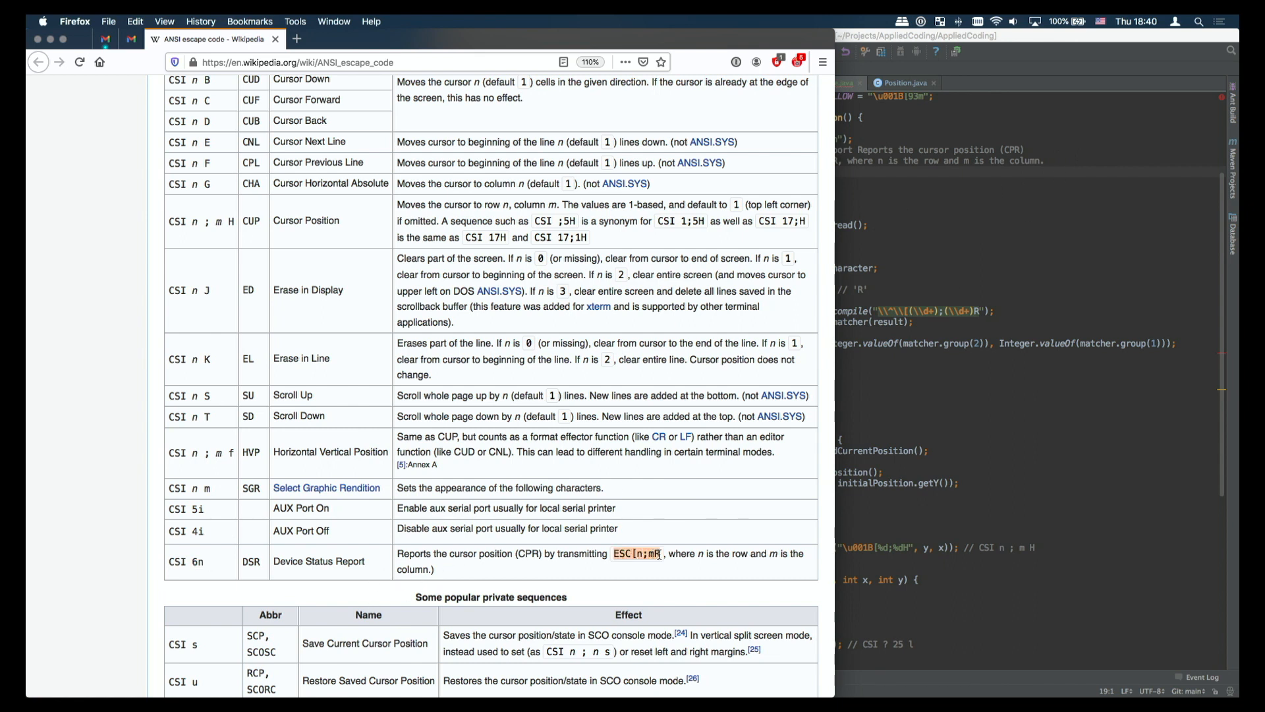
mouse_move(666, 574)
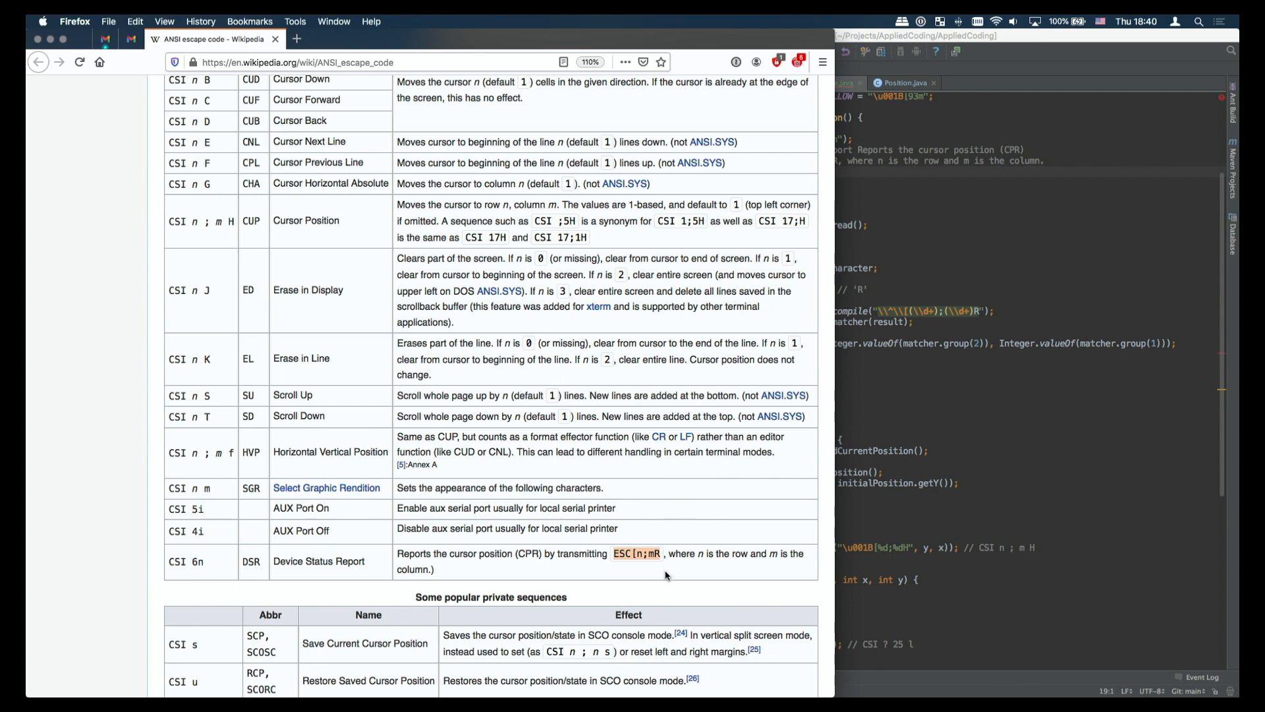
mouse_move(816, 421)
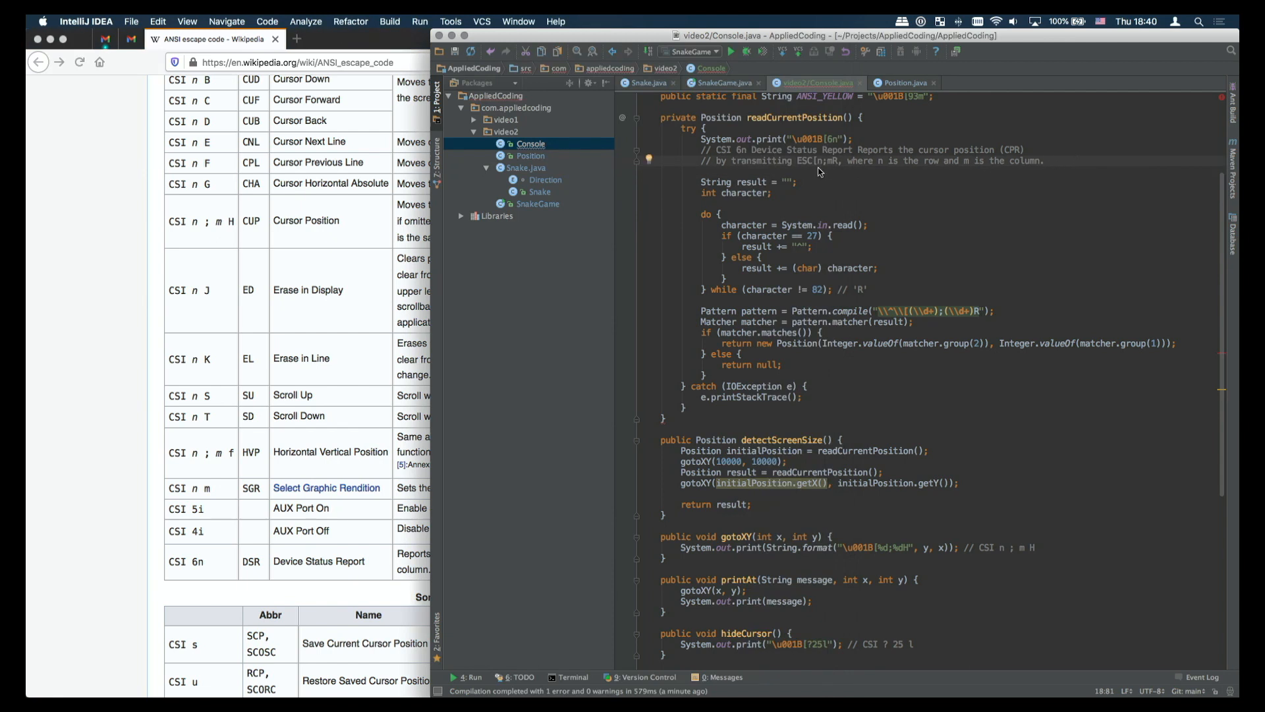
mouse_move(855, 187)
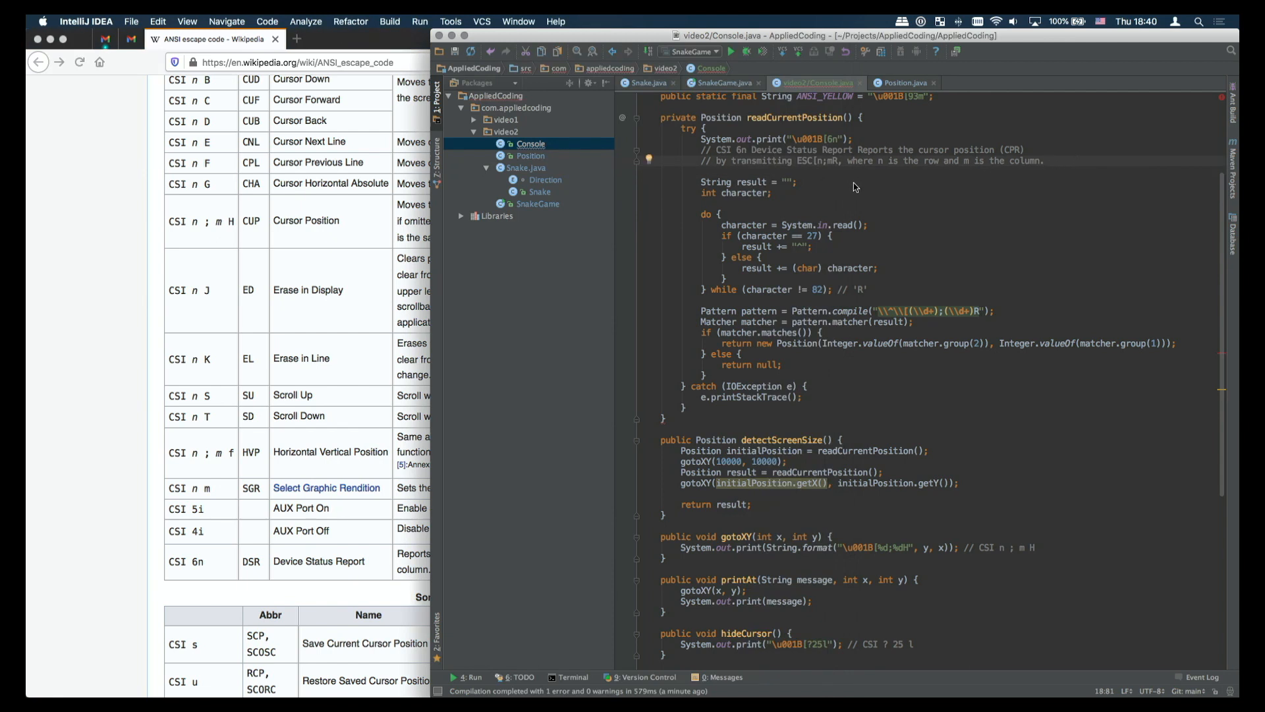
mouse_move(857, 195)
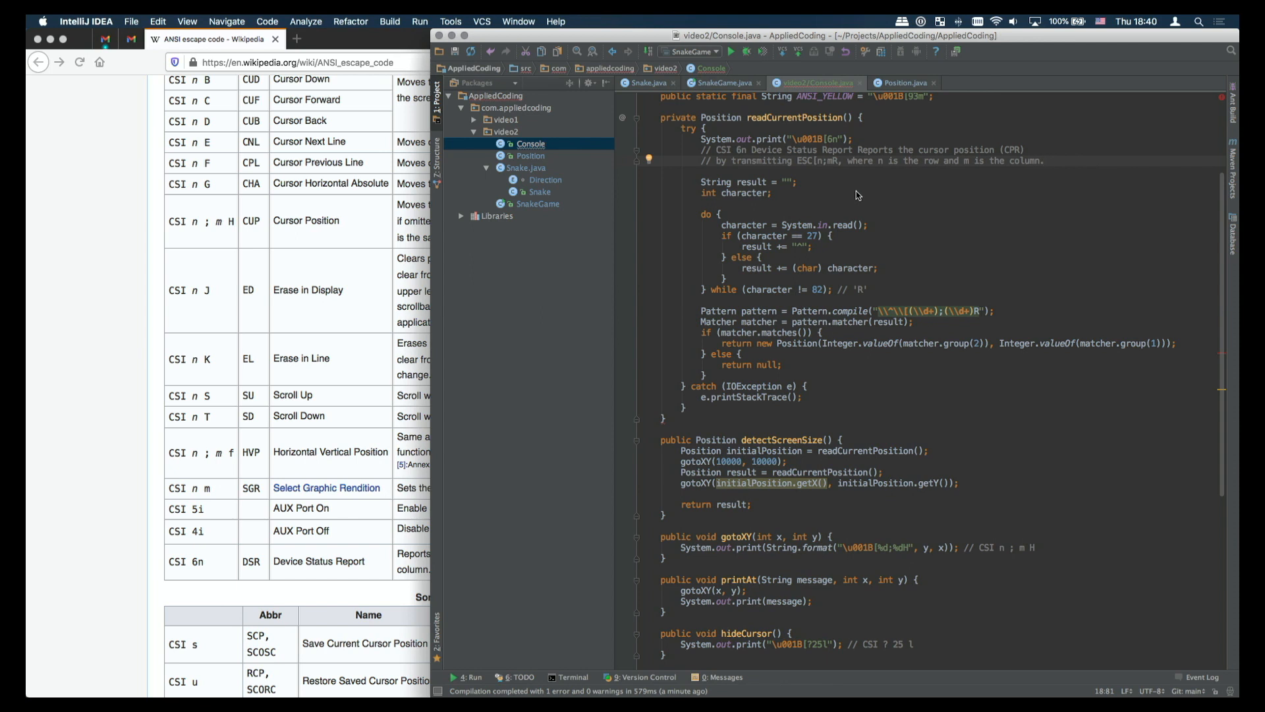
mouse_move(930, 227)
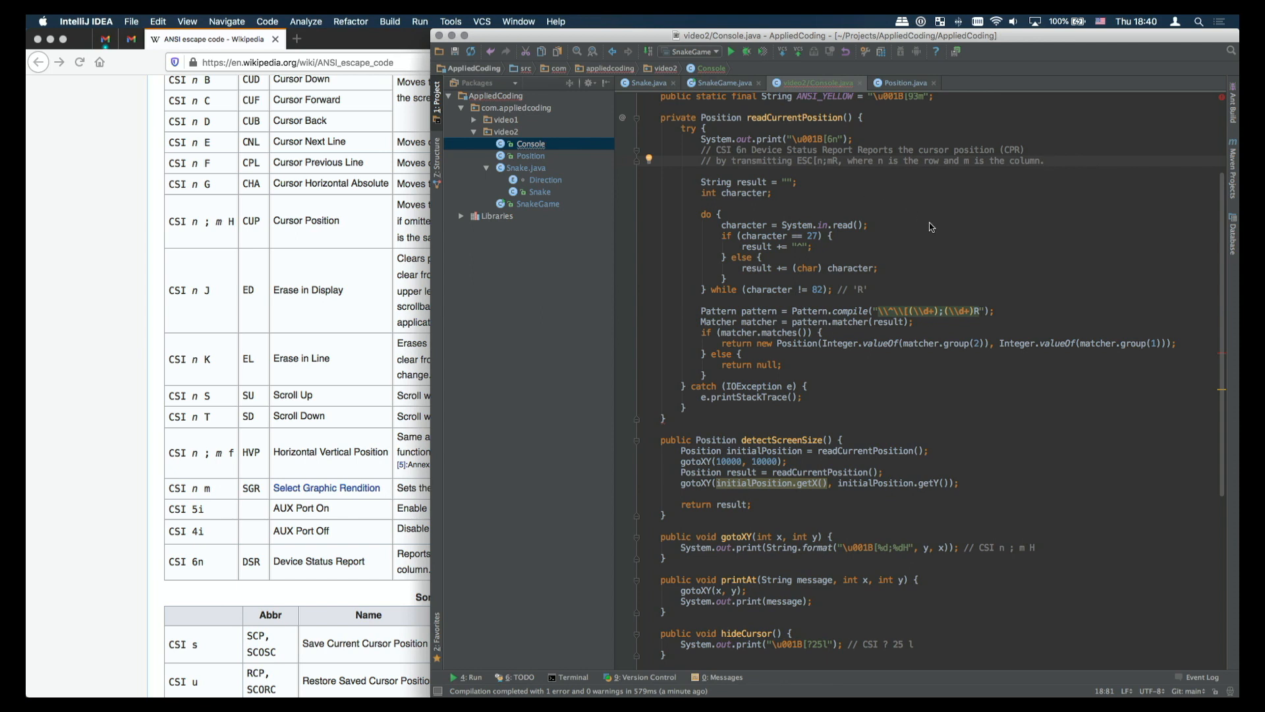
mouse_move(742, 243)
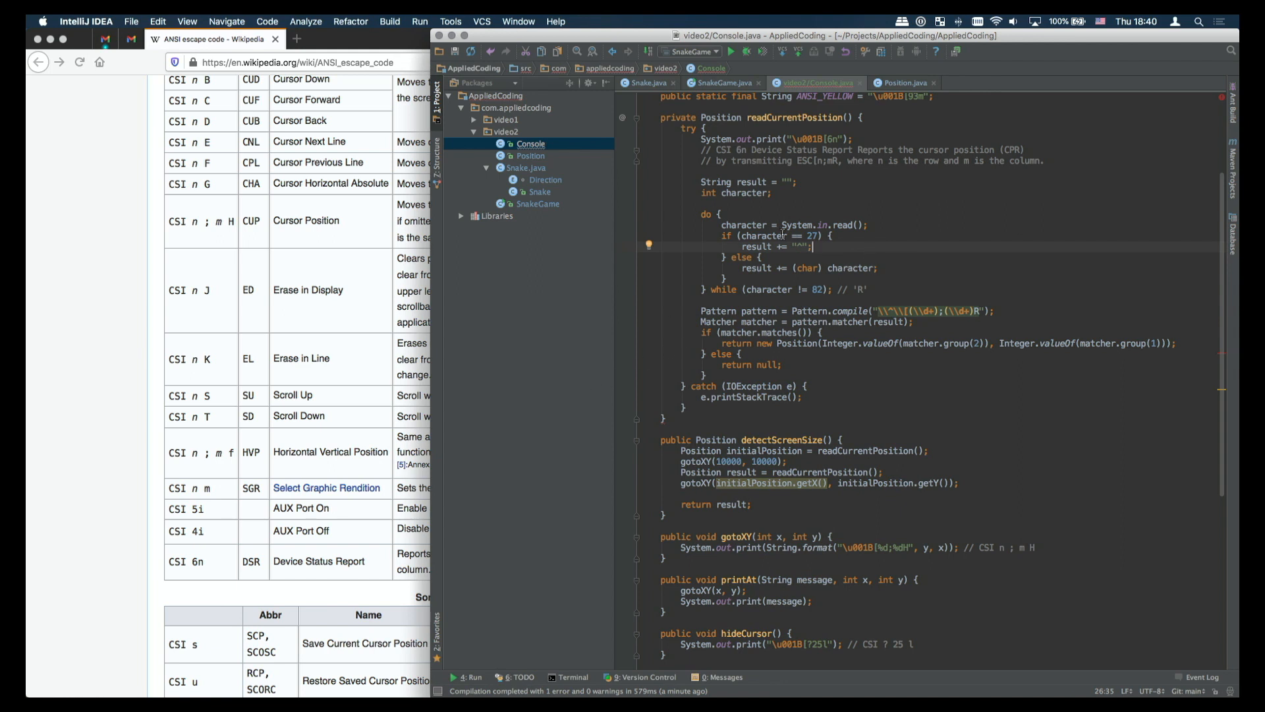
Step: Remove the escape-marker append line in readCurrentPosition and switch to the SnakeGame.java editor
triple_click(807, 267)
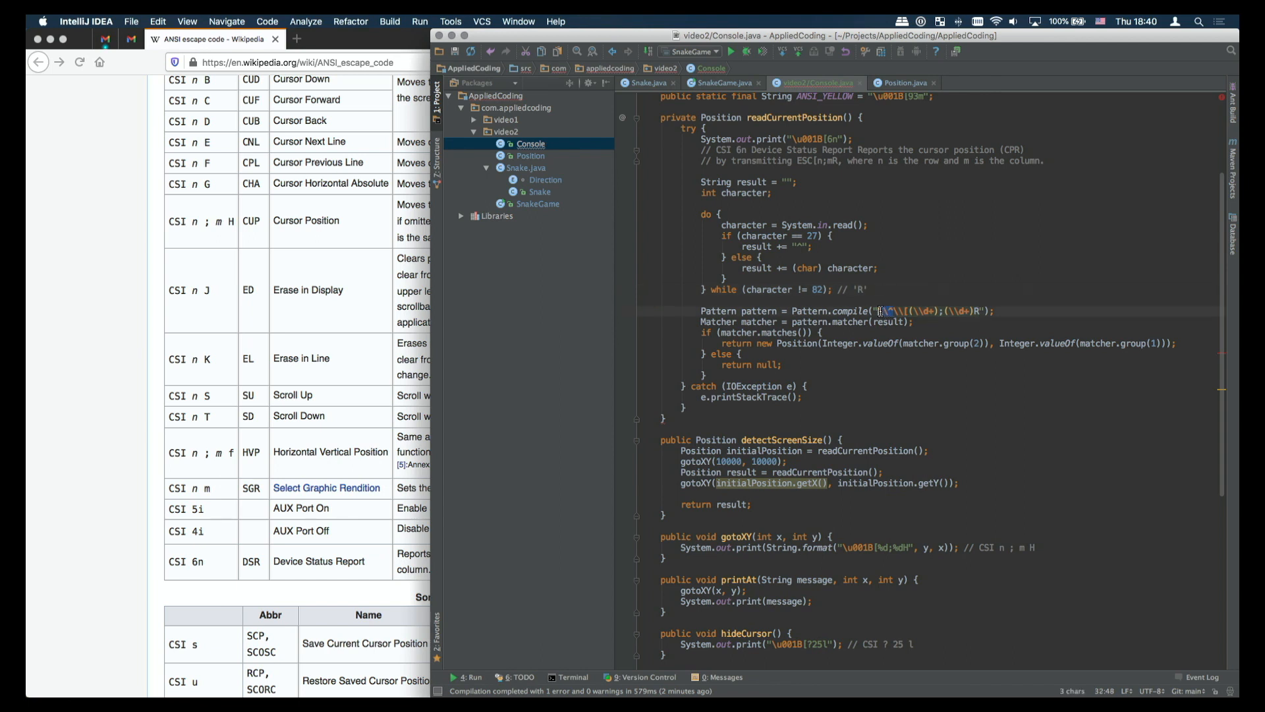
key(backspace)
text(\^)
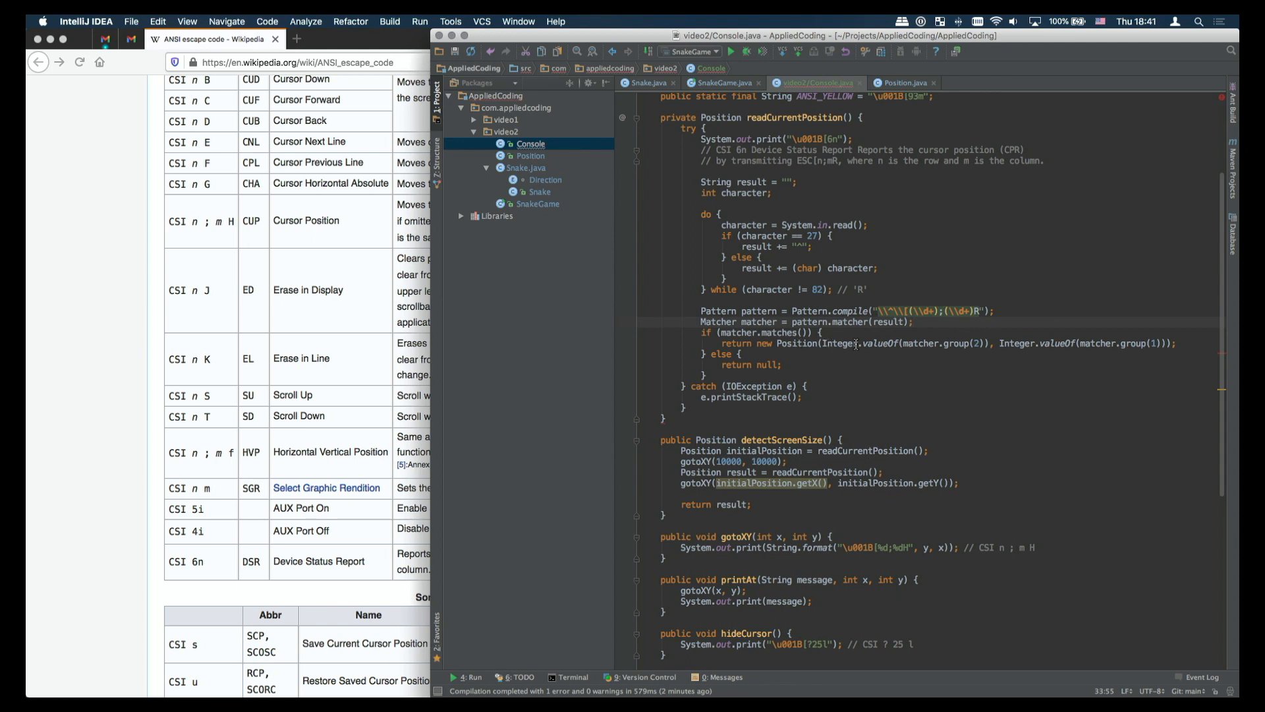
double_click(941, 343)
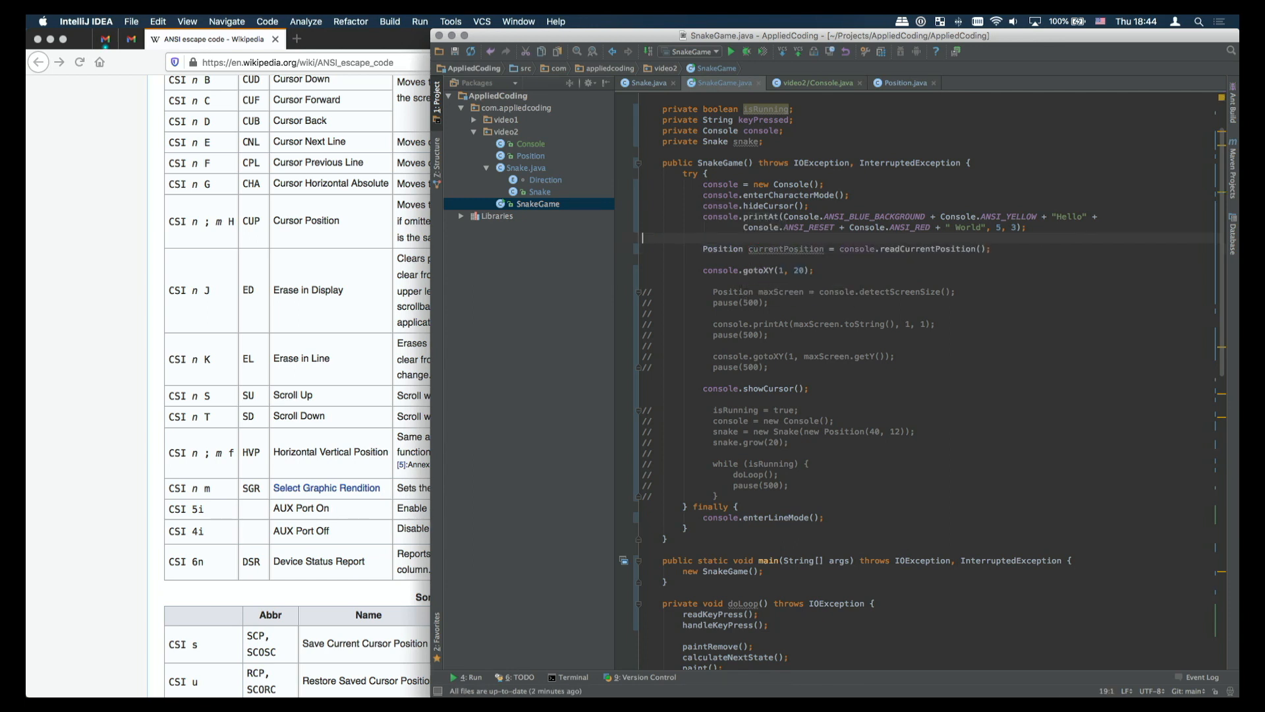
Step: Add System.out.println(currentPosition) to SnakeGame and build so Terminal reports Position[10,12]
text(sout)
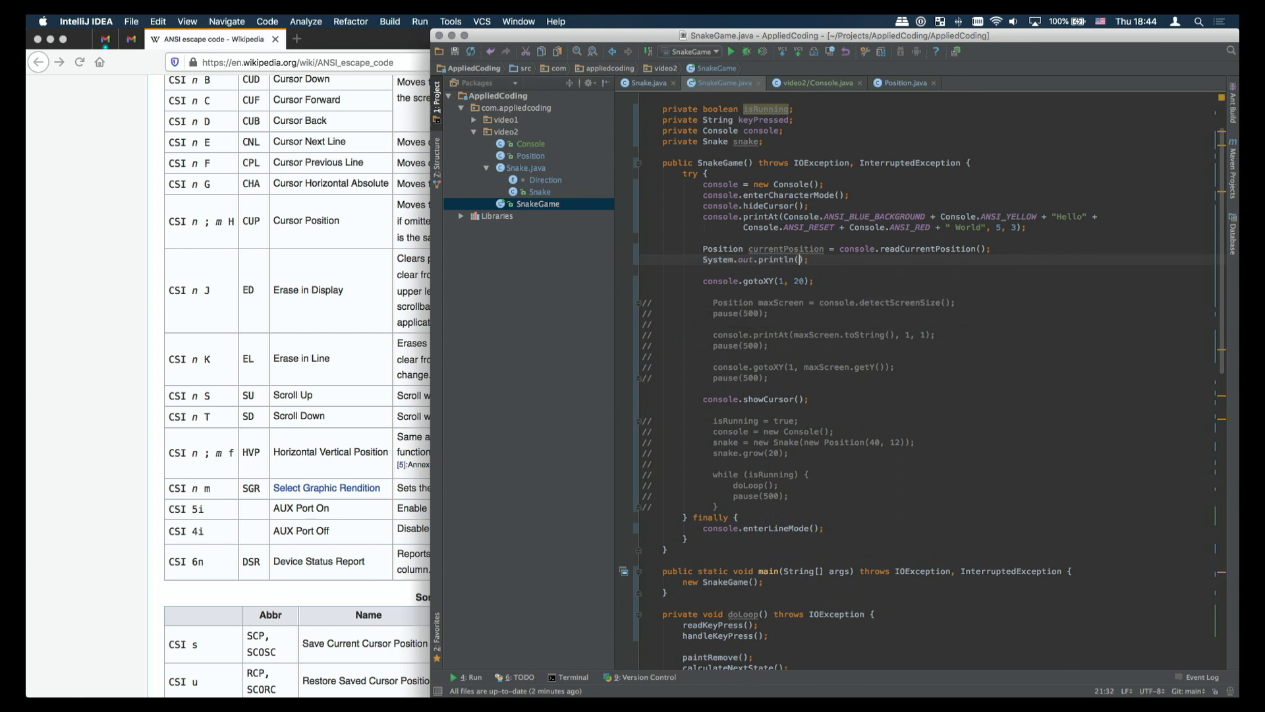
text(currentPosition)
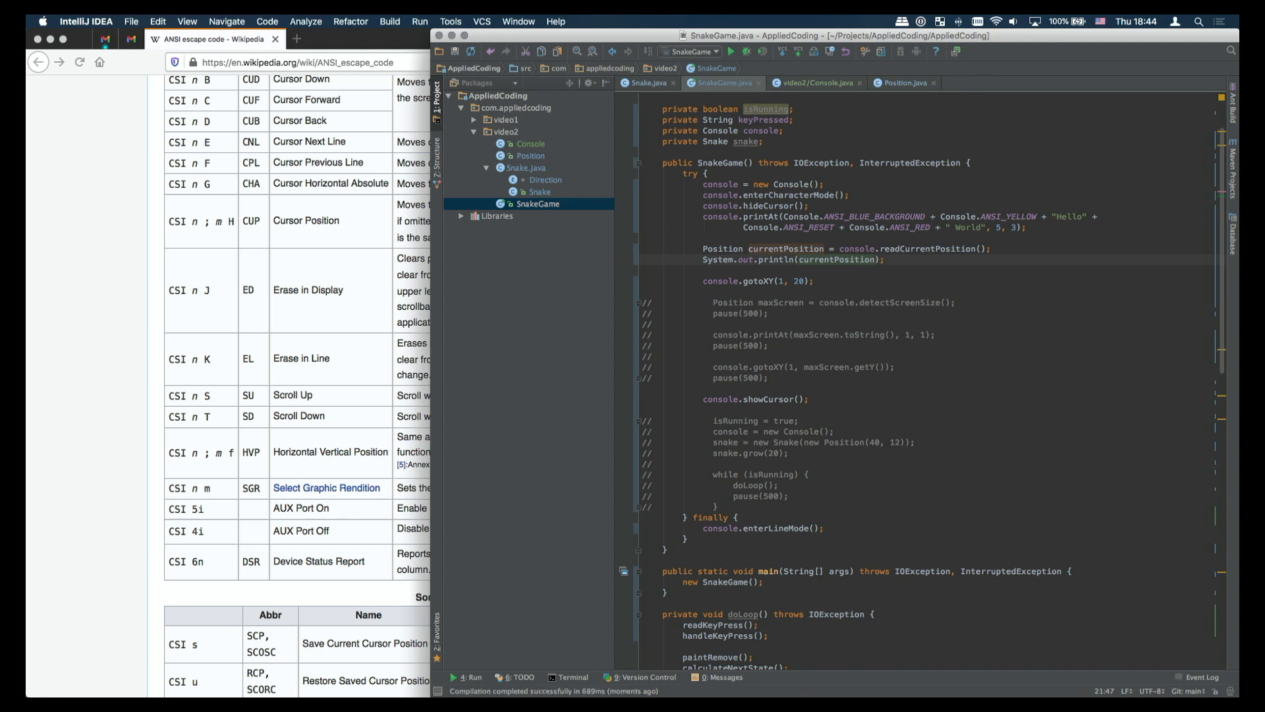
click(730, 51)
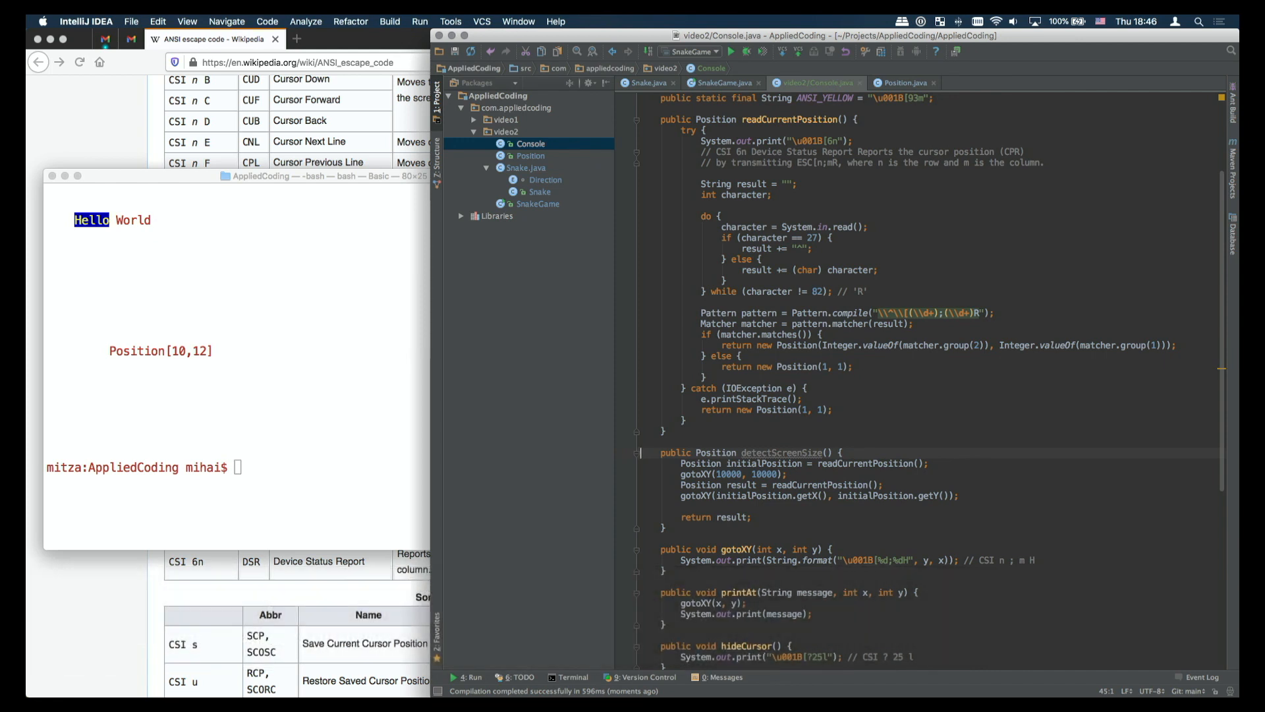
click(742, 473)
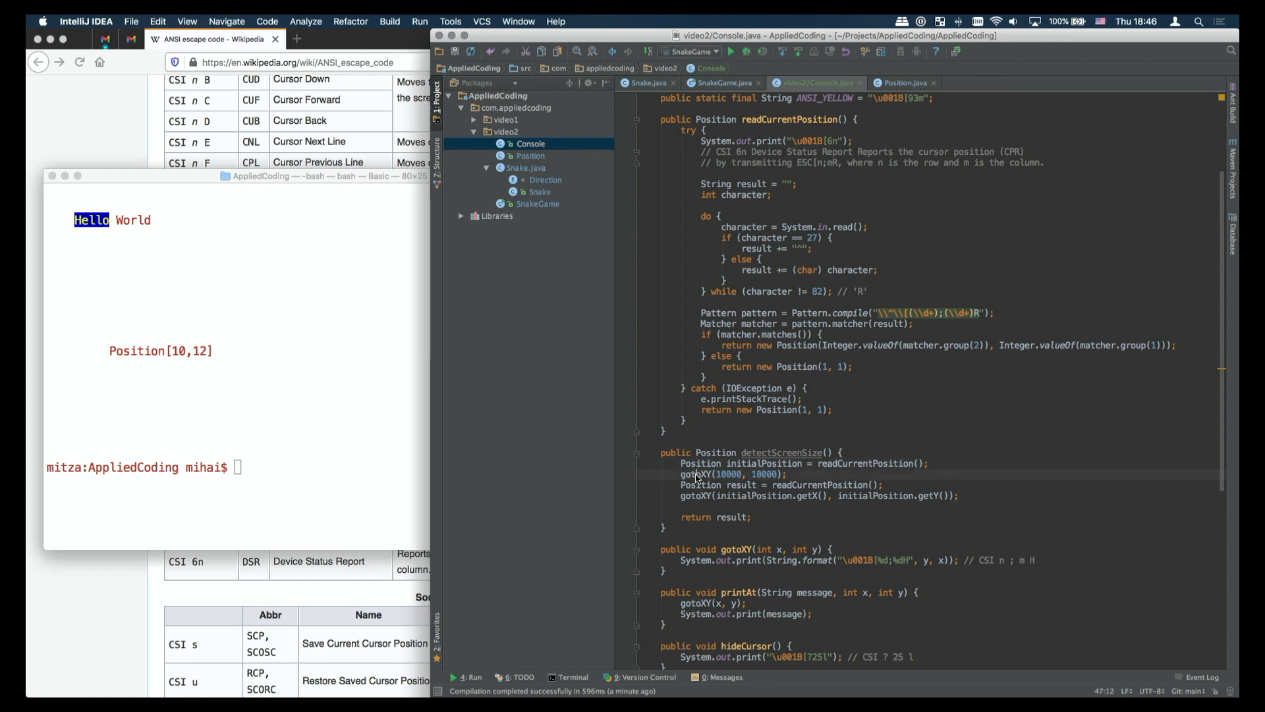
double_click(695, 473)
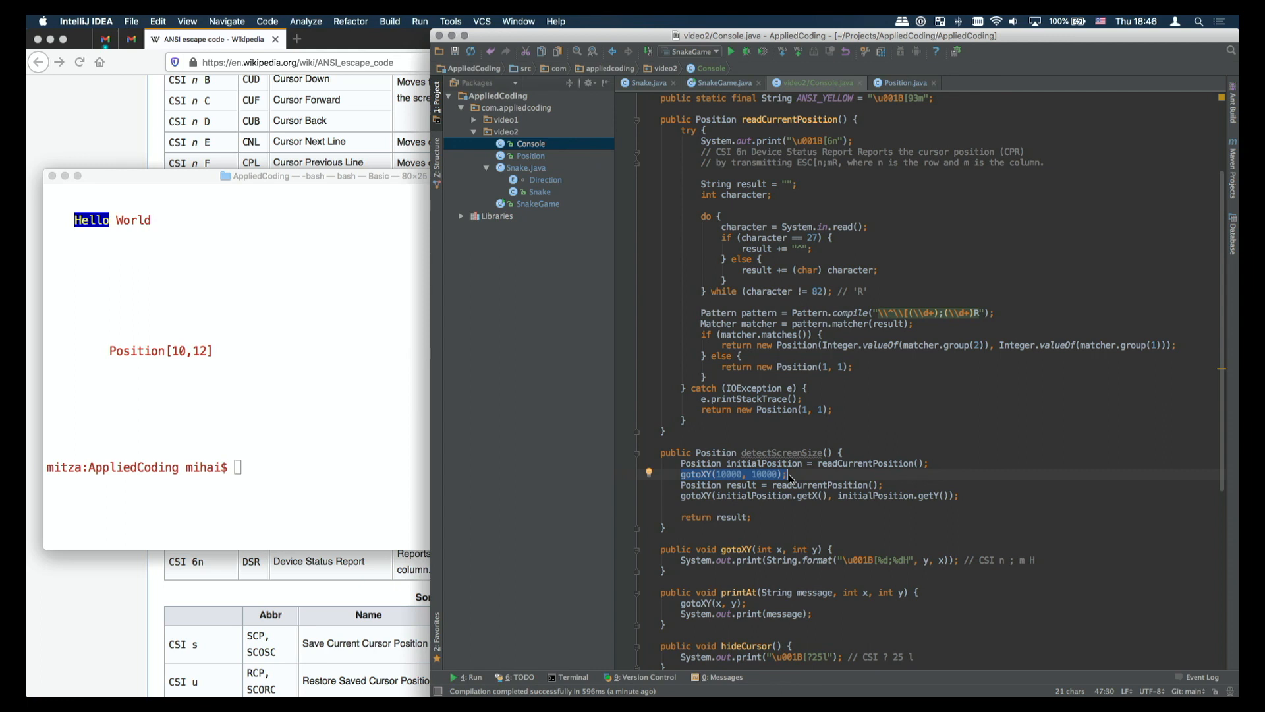
mouse_move(804, 513)
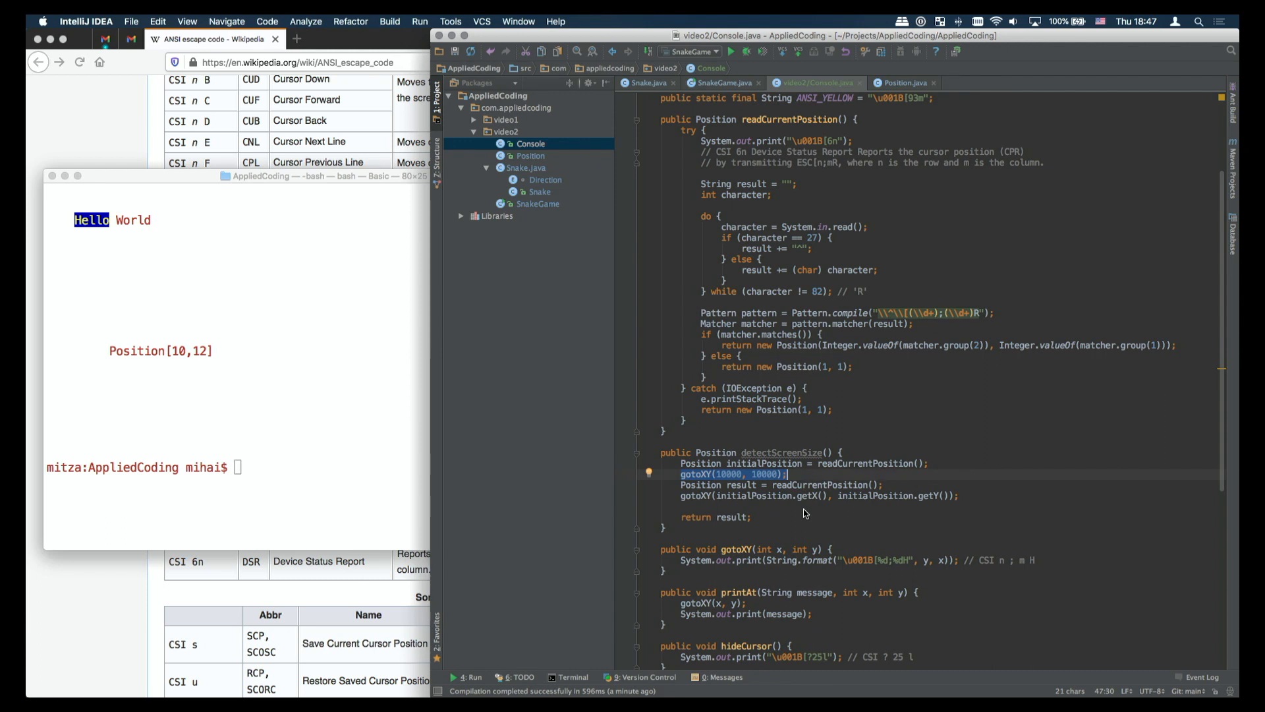
click(721, 82)
text(public void clear() {)
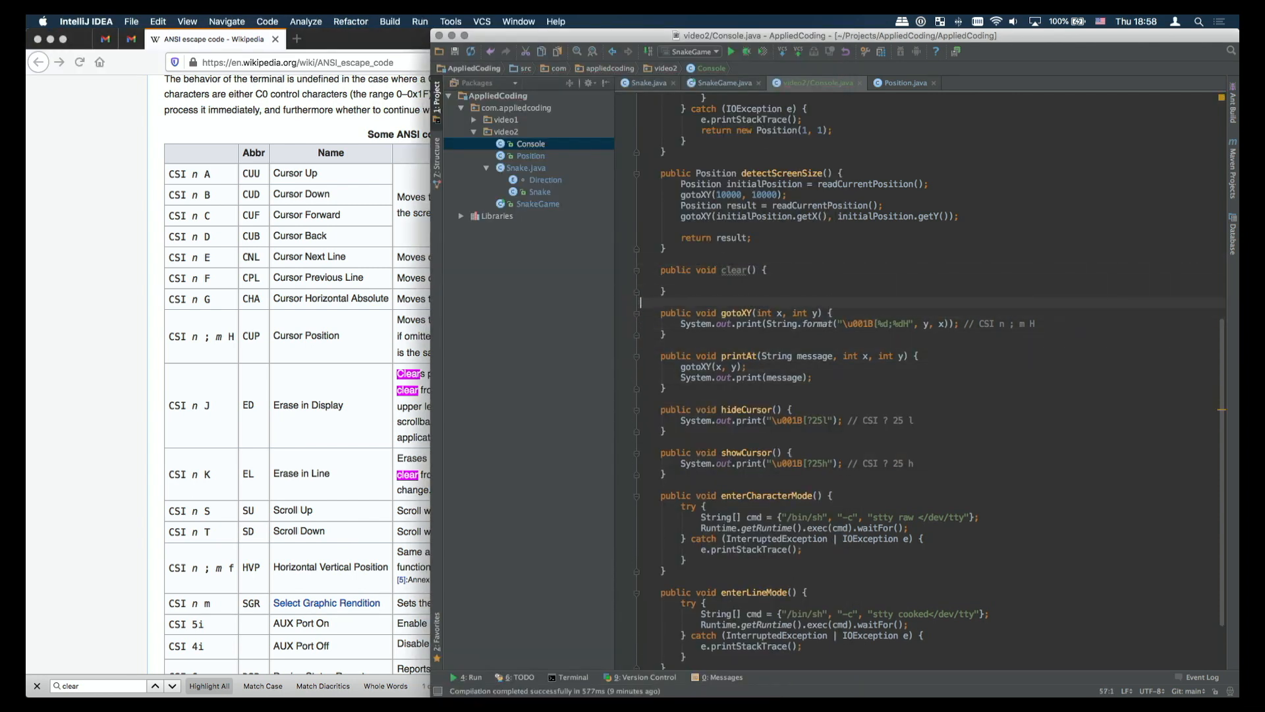
Step: Write the clear() body as a System.out.print of the ESC escape sequence in Console
text(System.out.print("\u001B[%d;%d");)
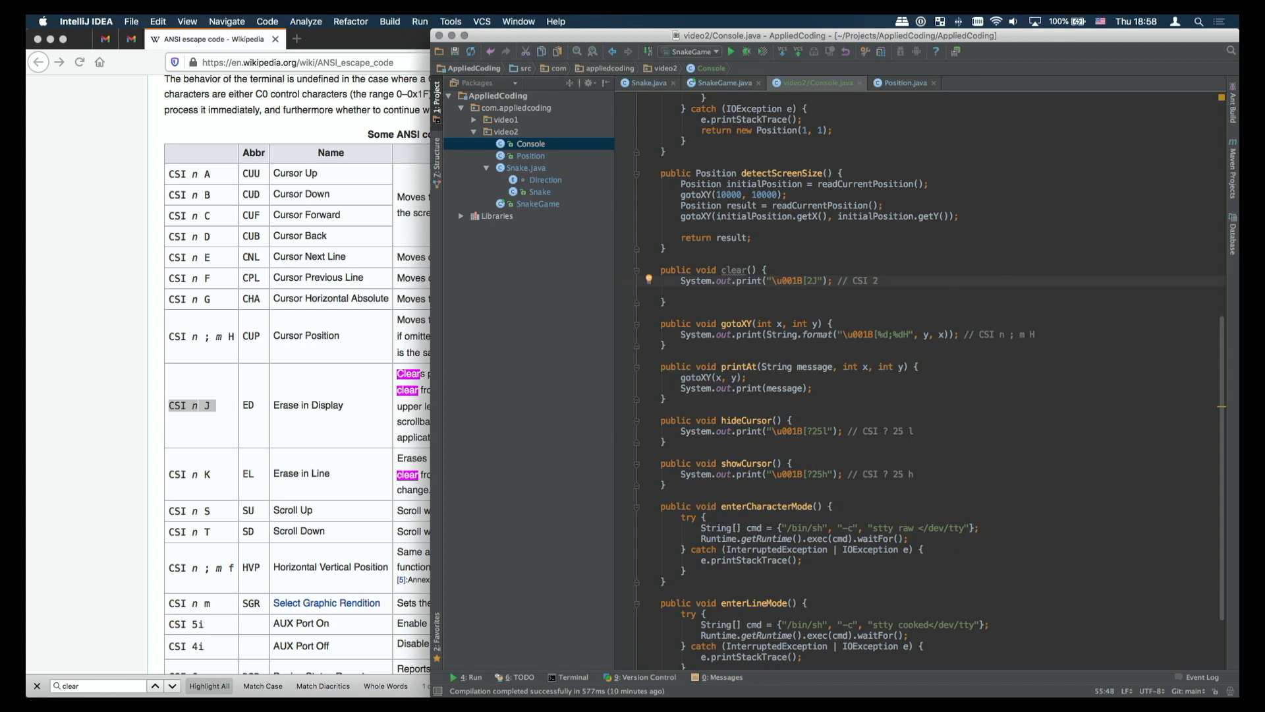
click(721, 82)
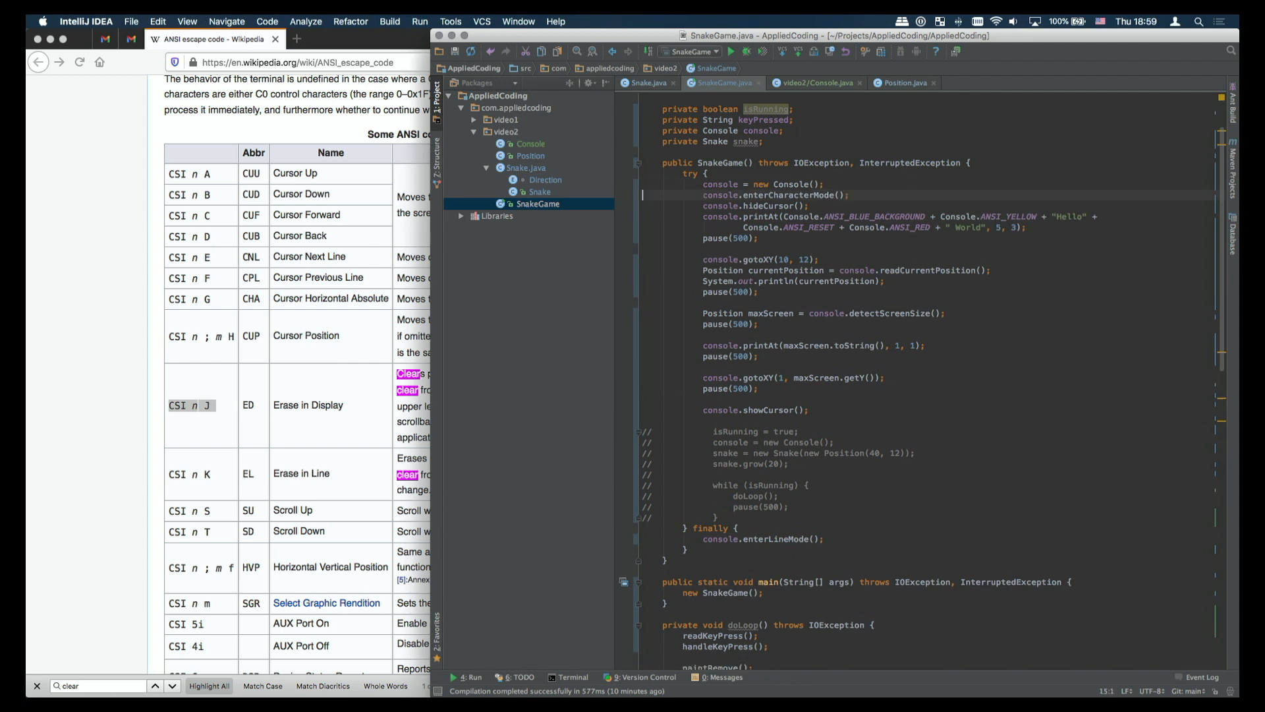
Step: Call console.clear(); in the SnakeGame constructor after enterCharacterMode()
text(console)
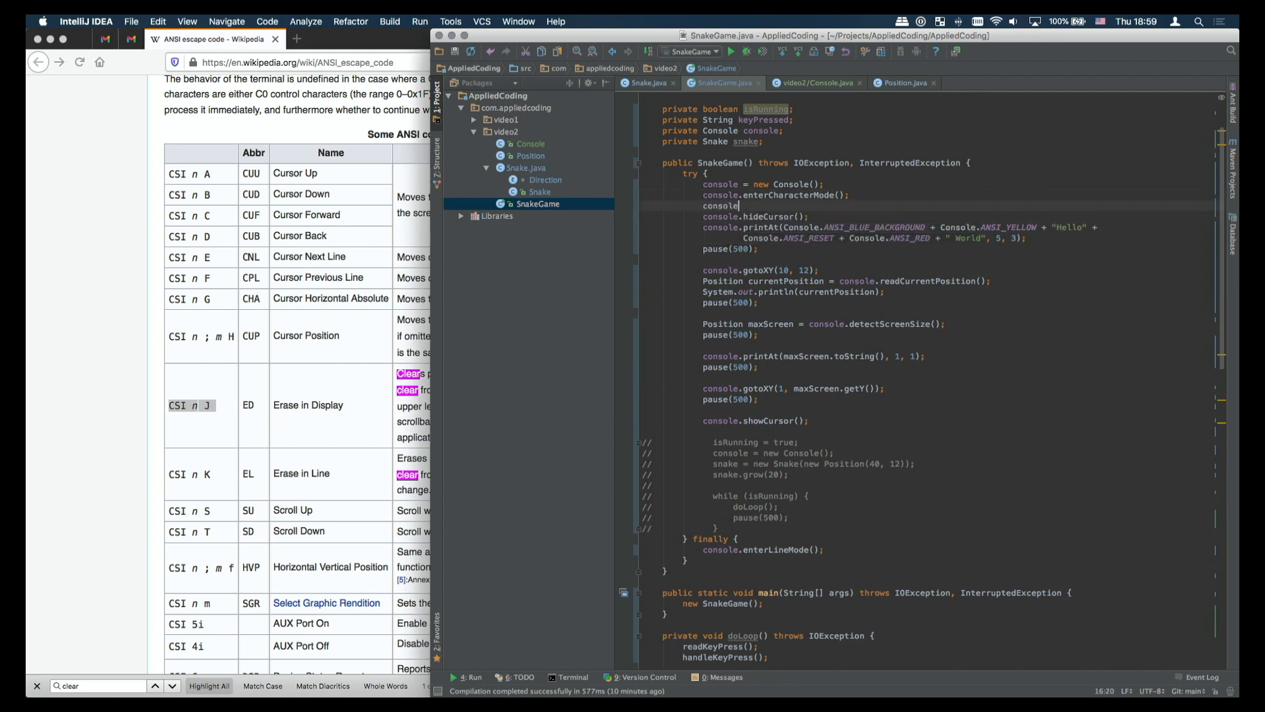
text(.clear();)
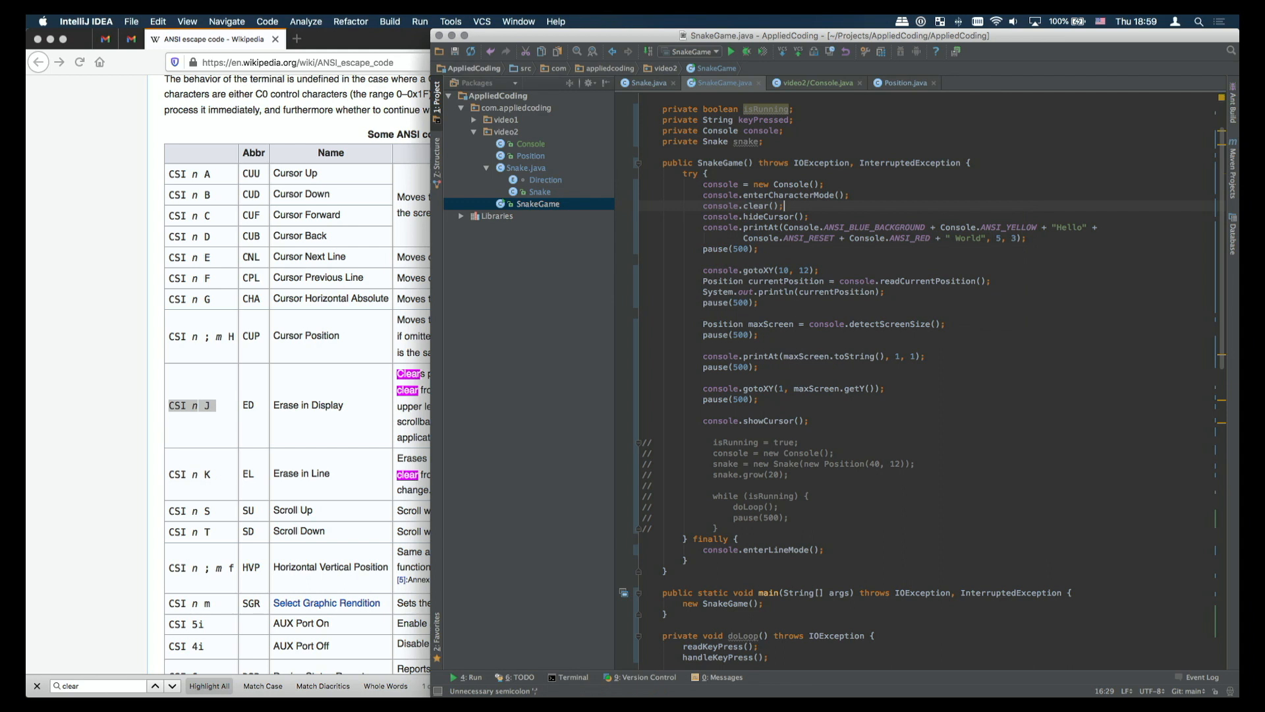